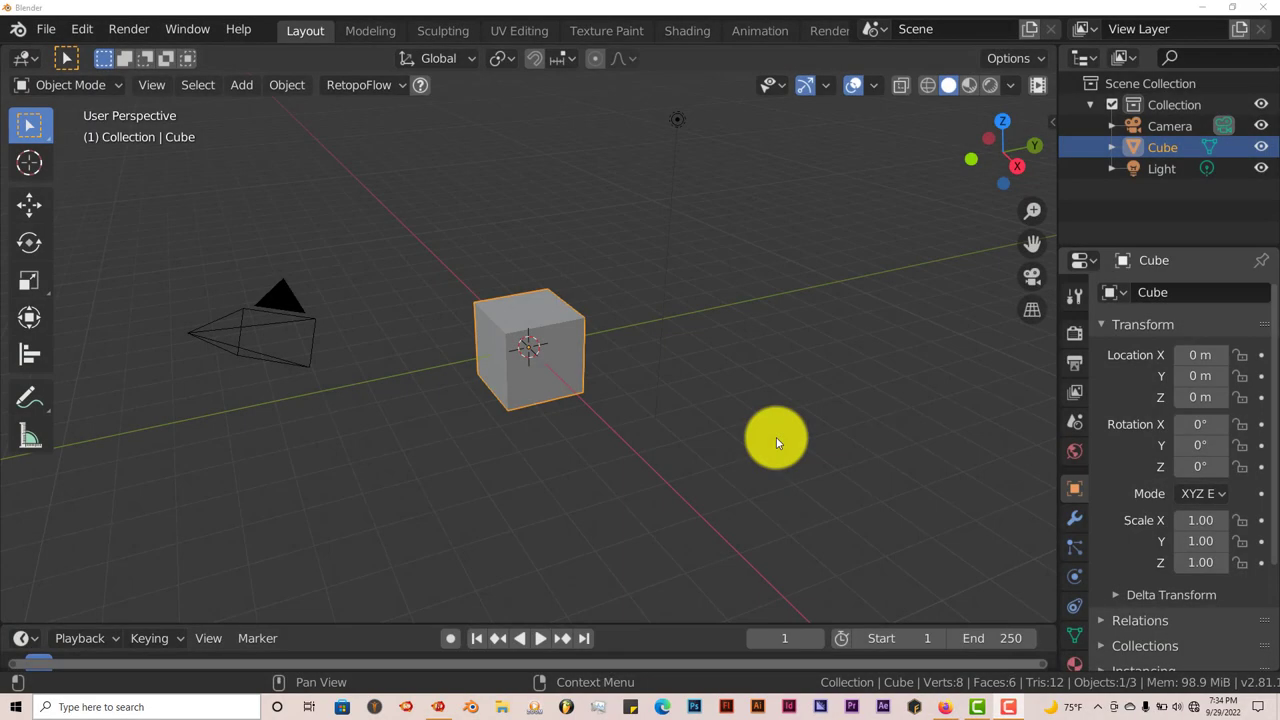
pyautogui.moveTo(795, 335)
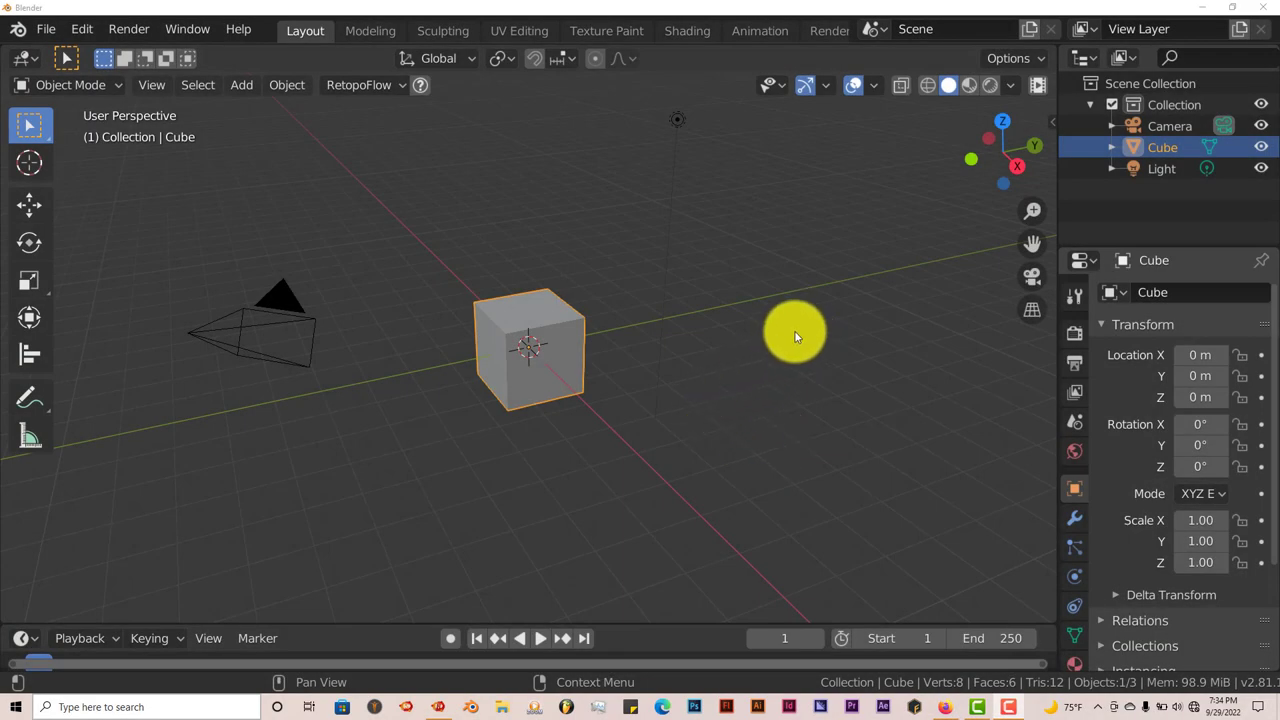
pyautogui.moveTo(725, 368)
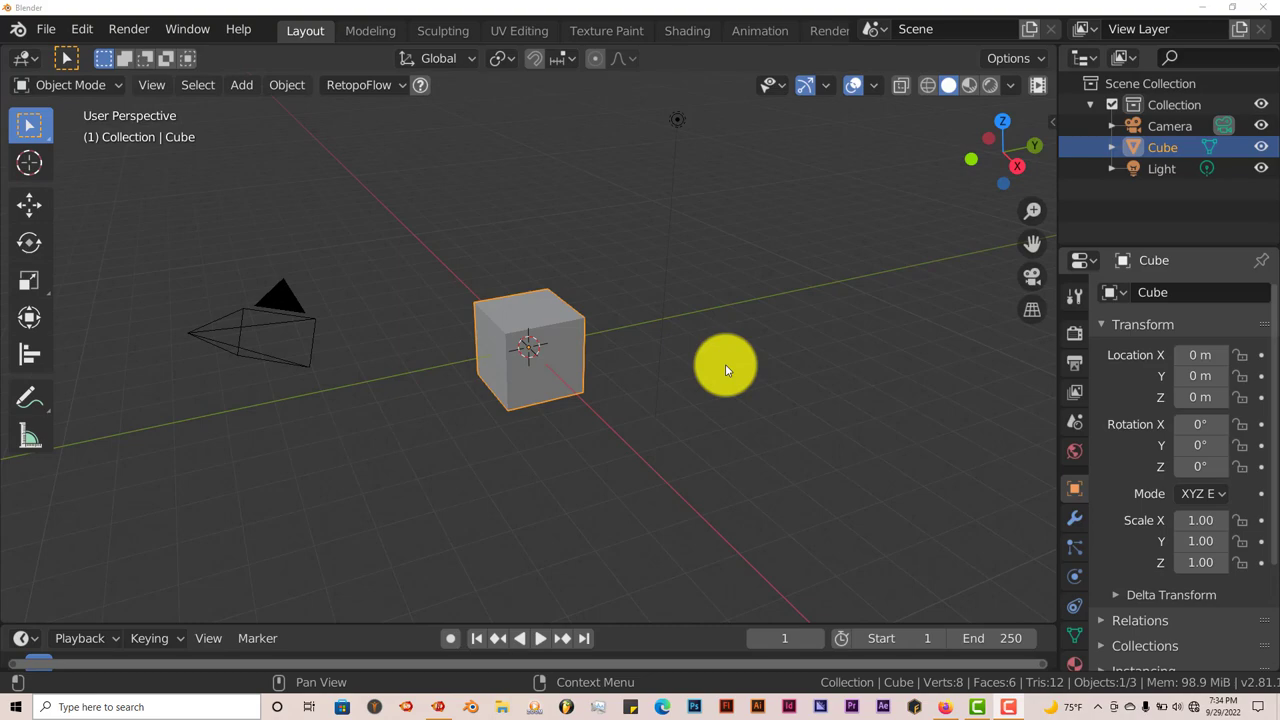
pyautogui.moveTo(995, 520)
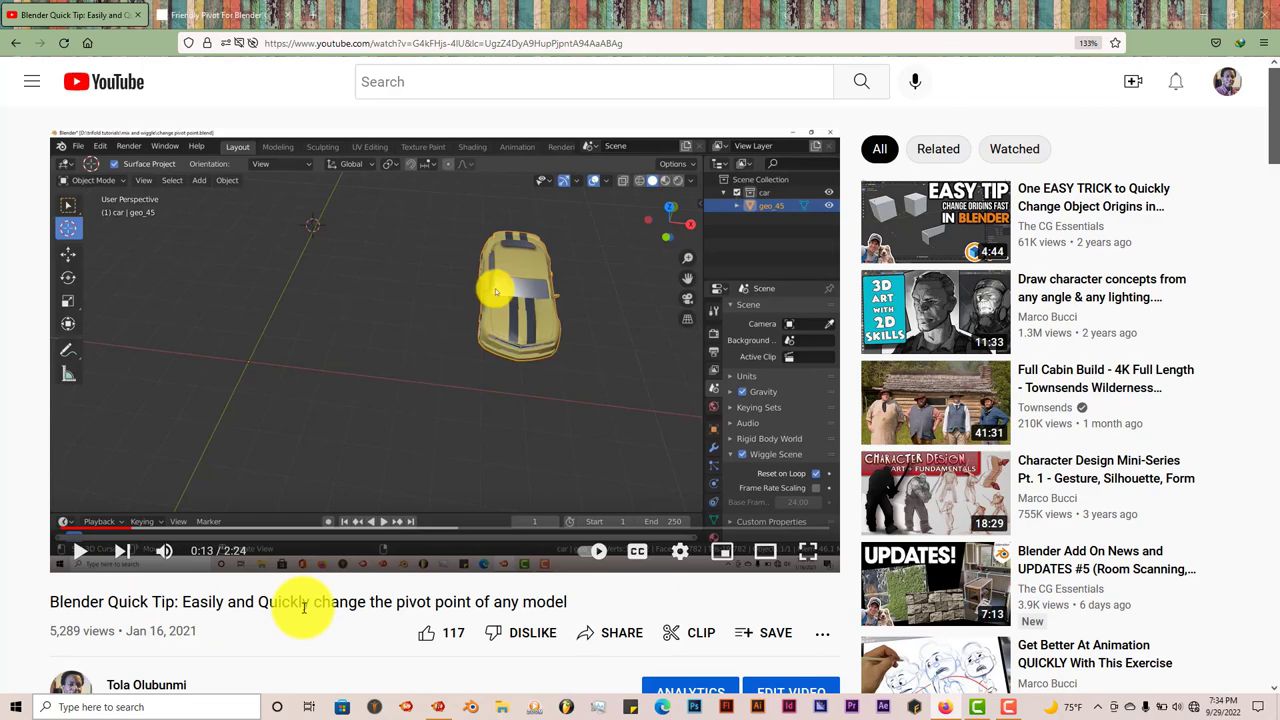
# Scroll to the tutorial's comments and open the one saying Maya handles pivots more simply.
pyautogui.scroll(-3)
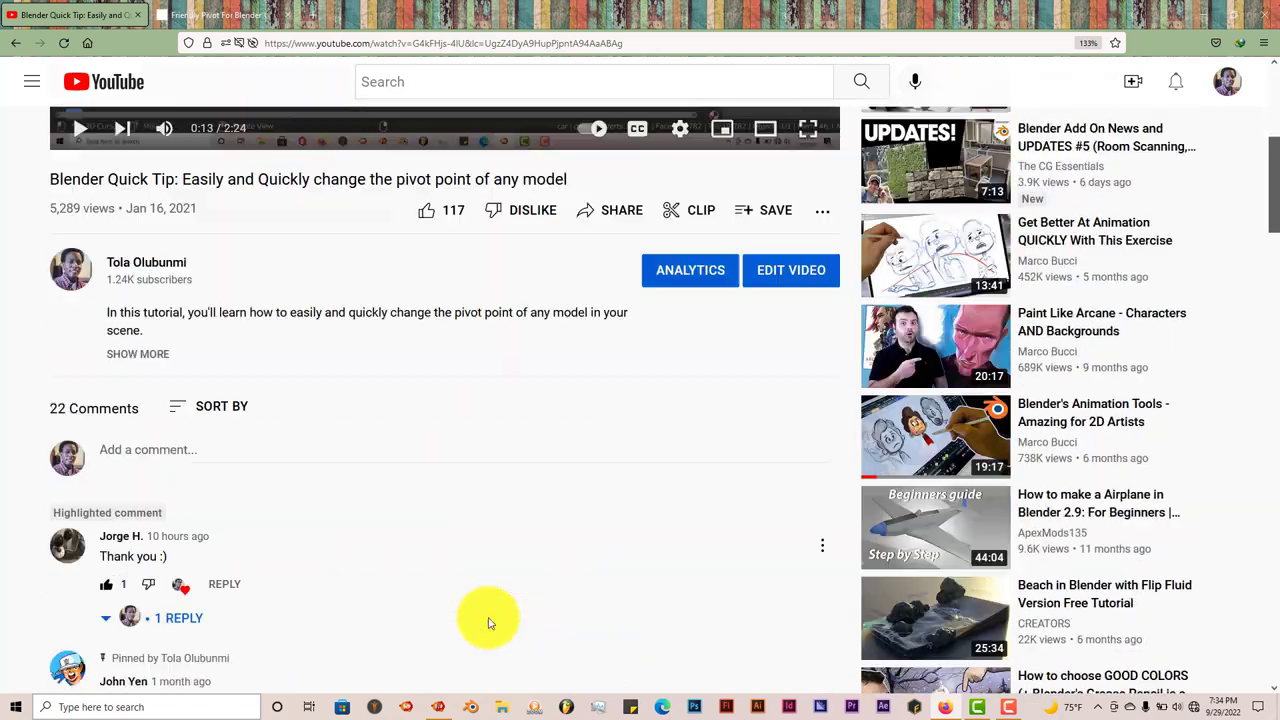
pyautogui.scroll(-3)
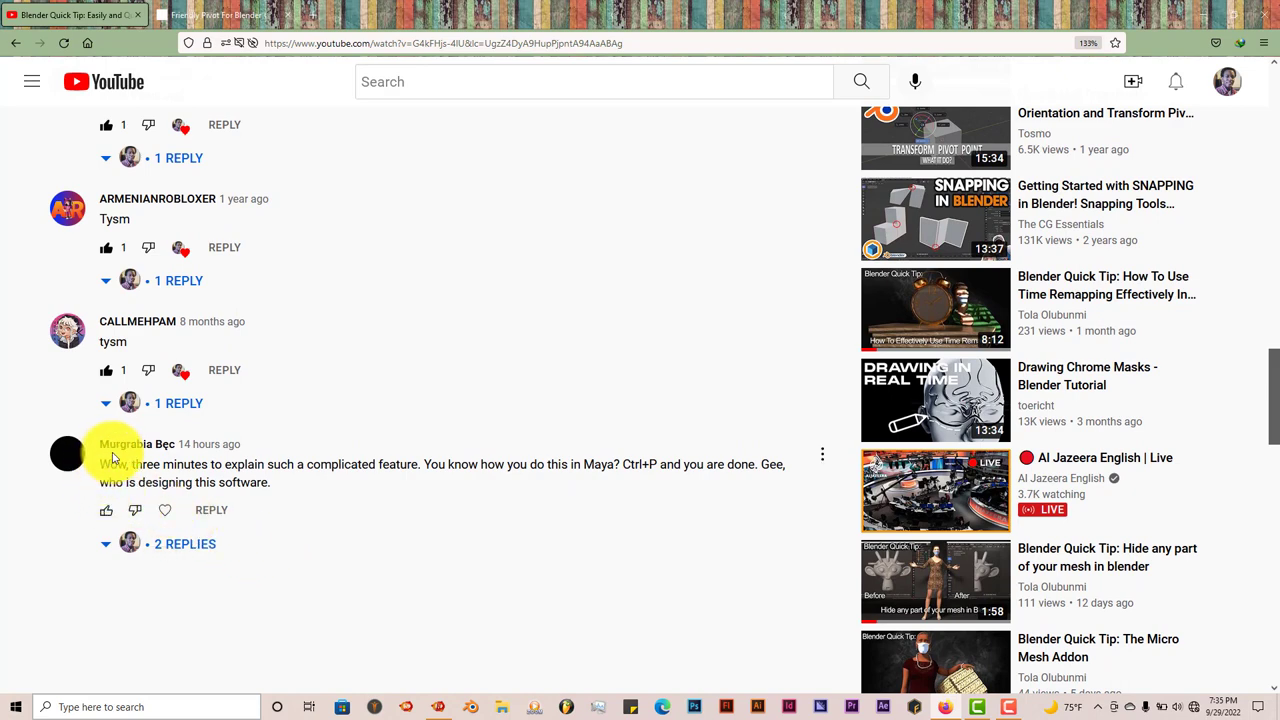
pyautogui.moveTo(170, 455)
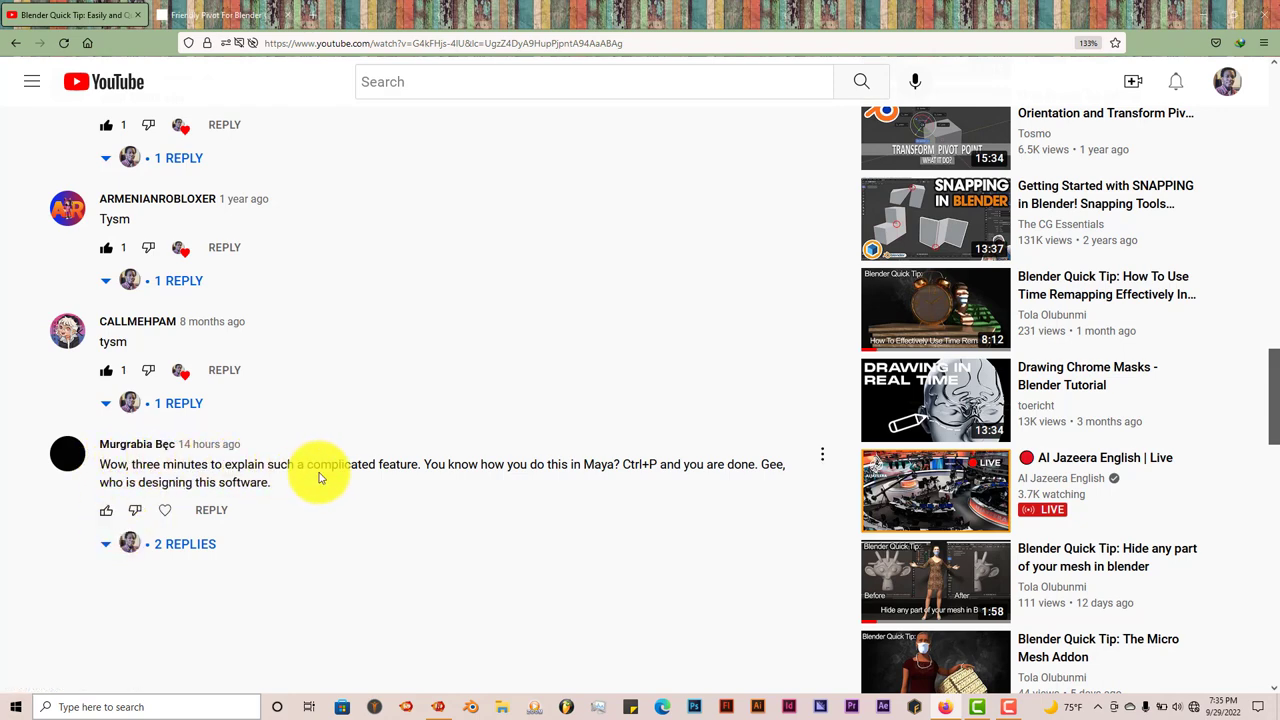
pyautogui.moveTo(537, 468)
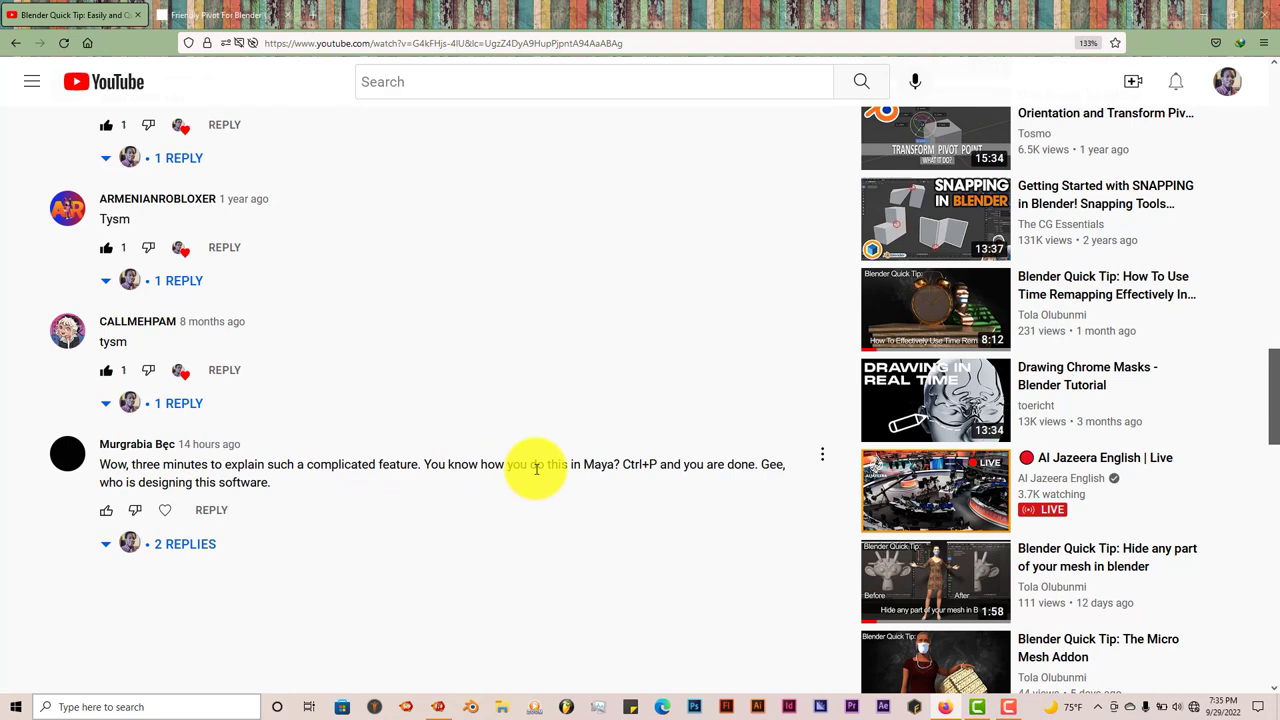
pyautogui.moveTo(670, 470)
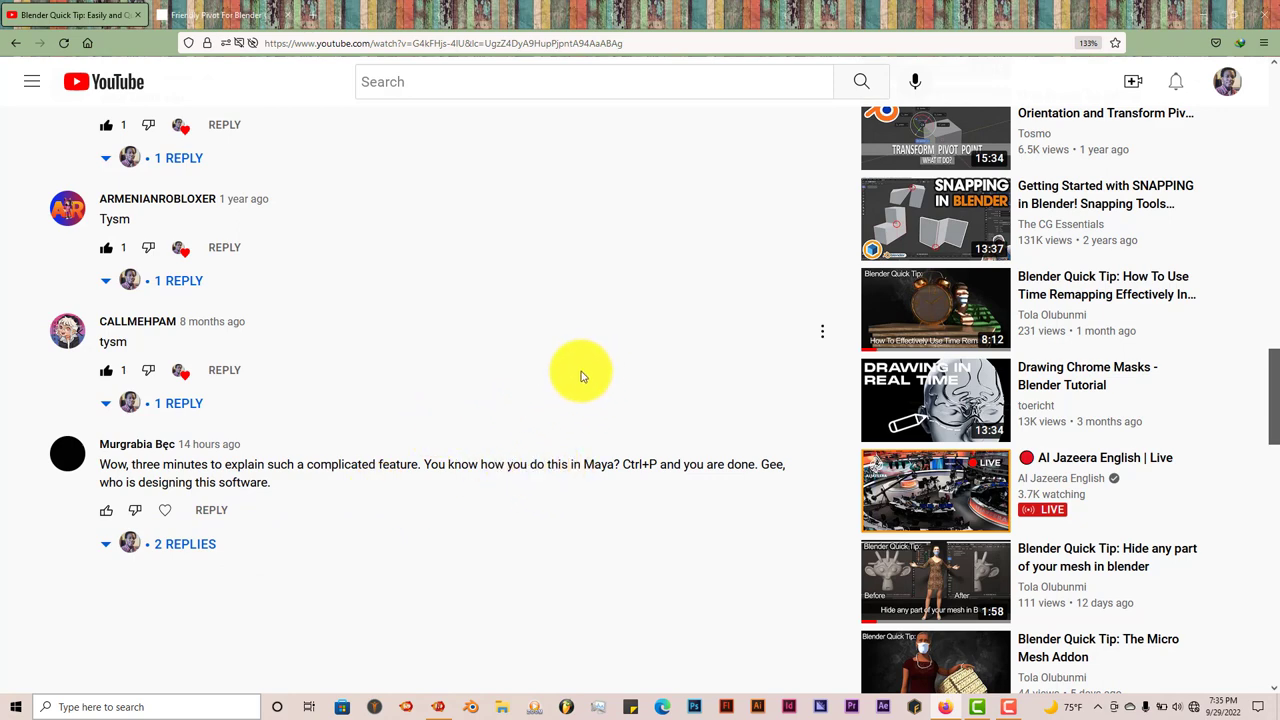
pyautogui.moveTo(593, 388)
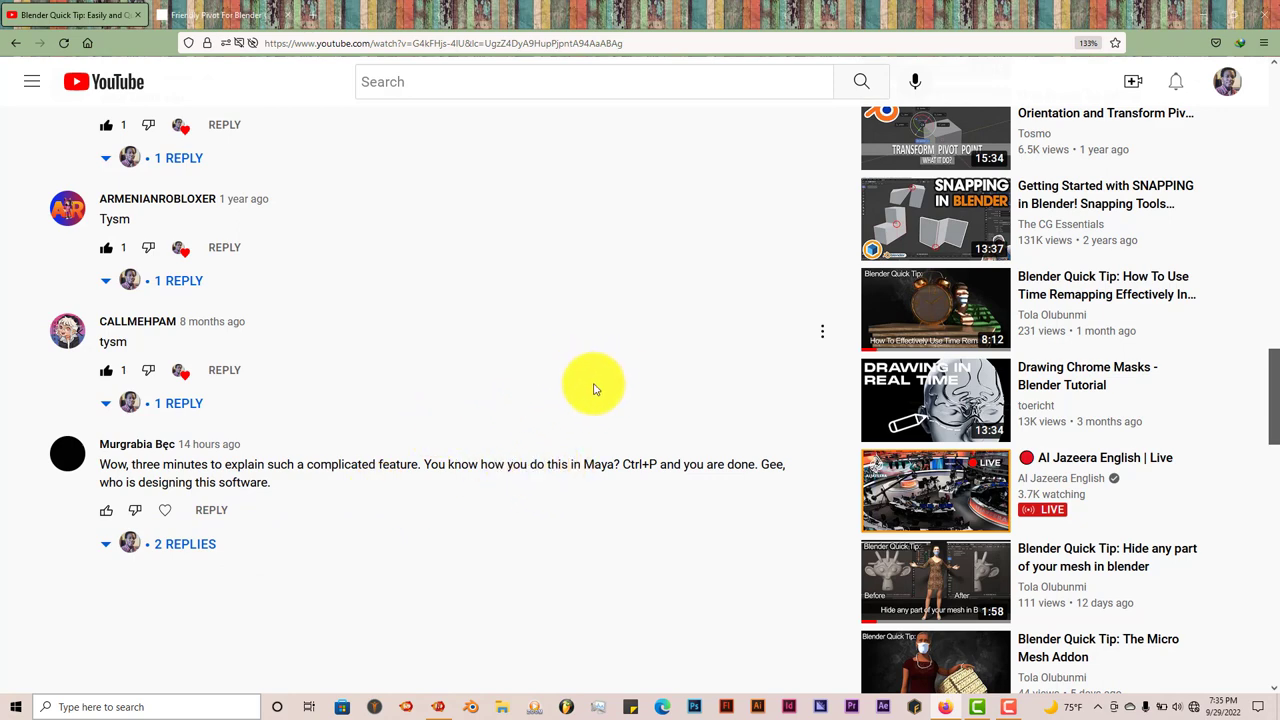
pyautogui.moveTo(1203, 20)
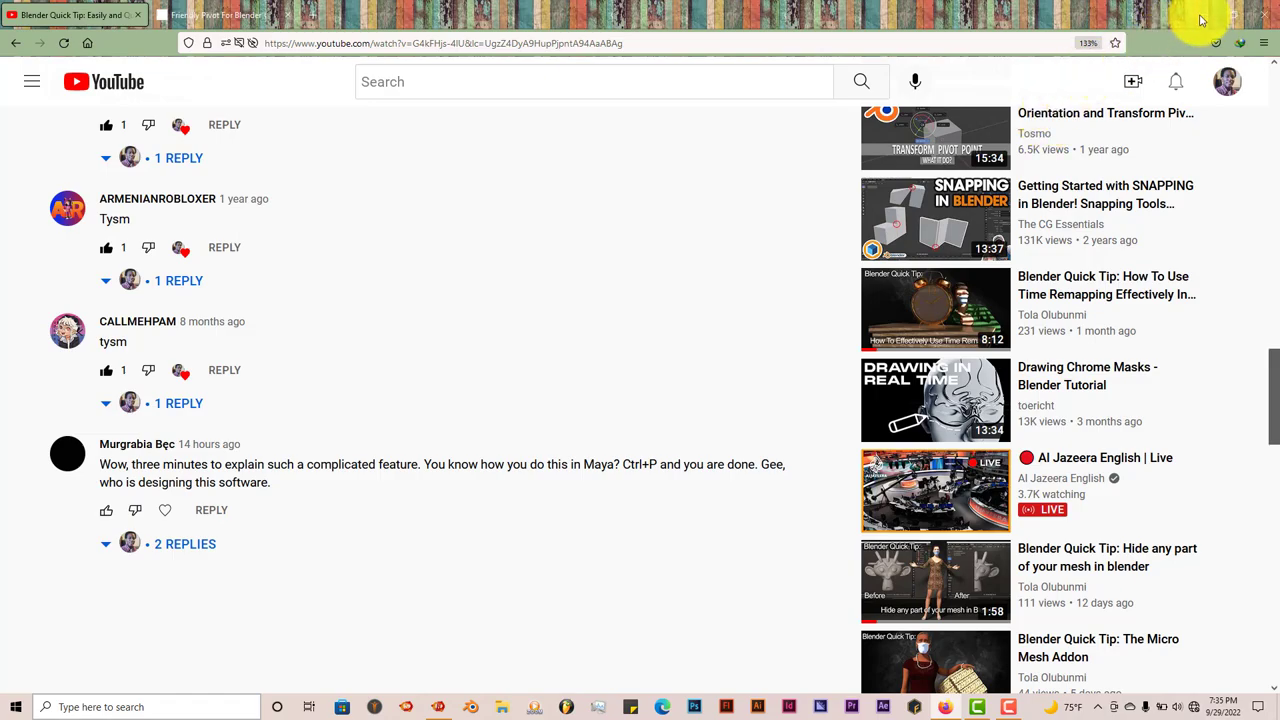
pyautogui.click(975, 707)
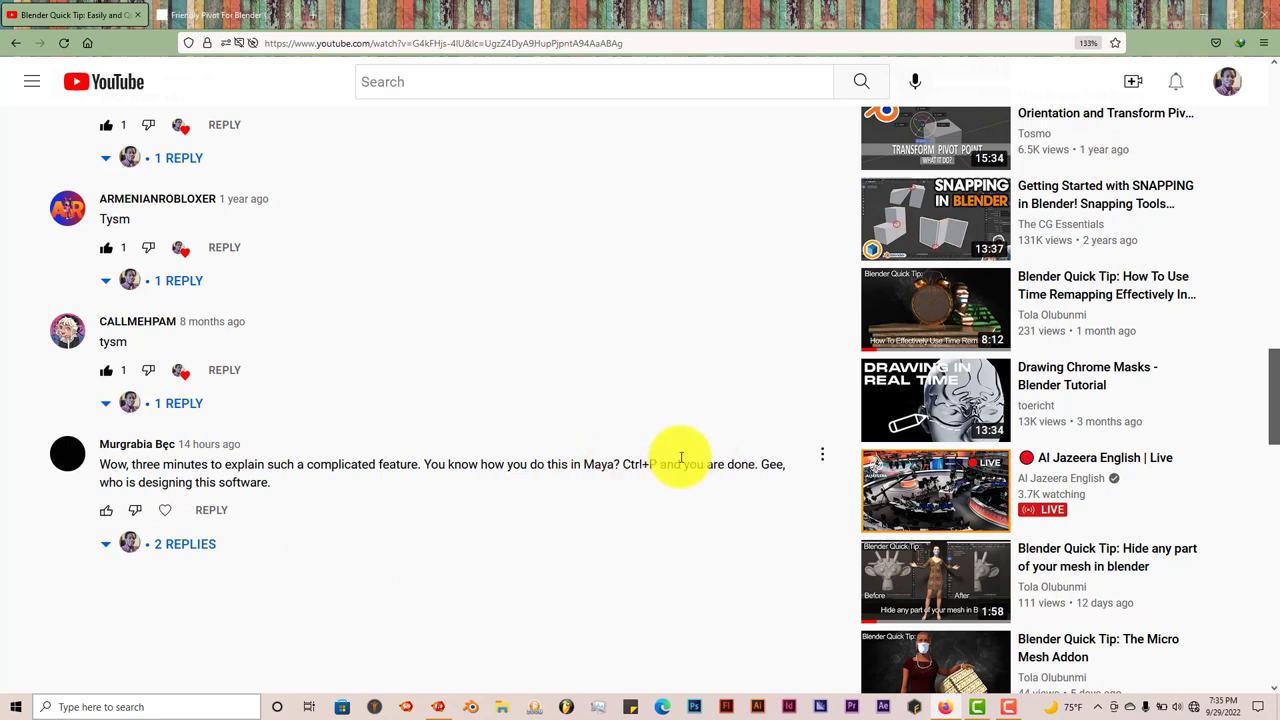
pyautogui.moveTo(543, 471)
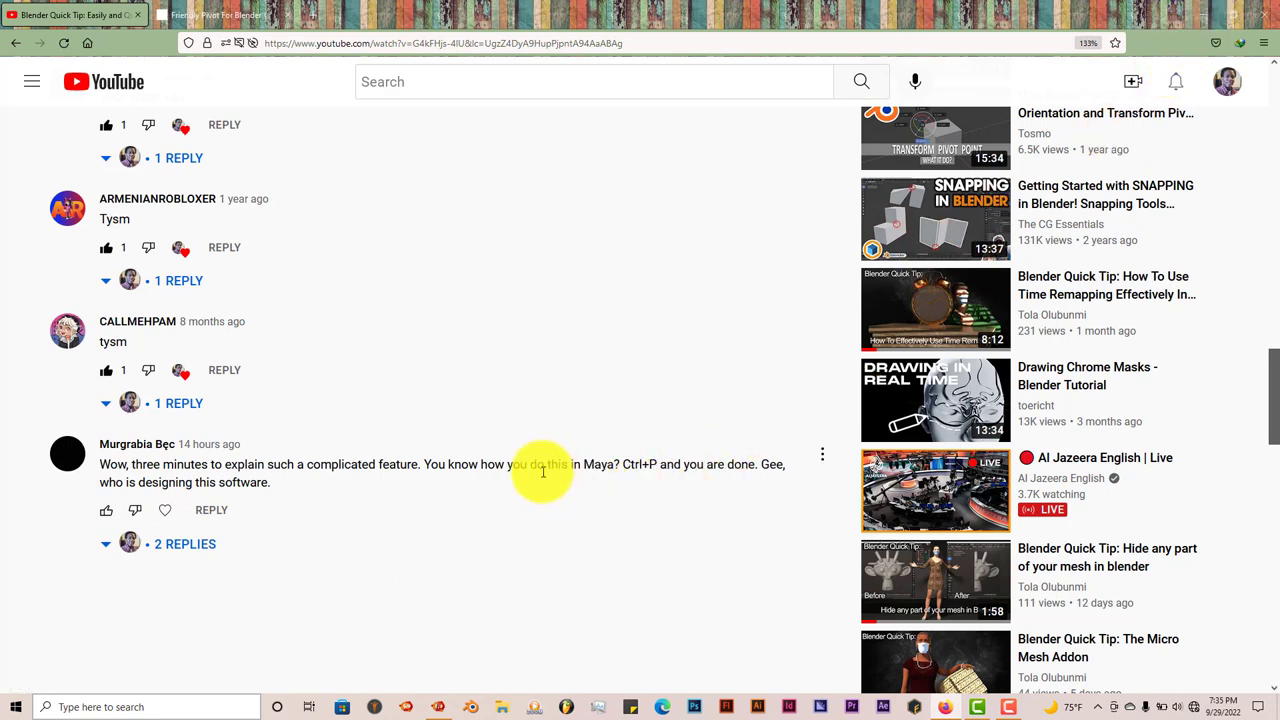
pyautogui.moveTo(1197, 28)
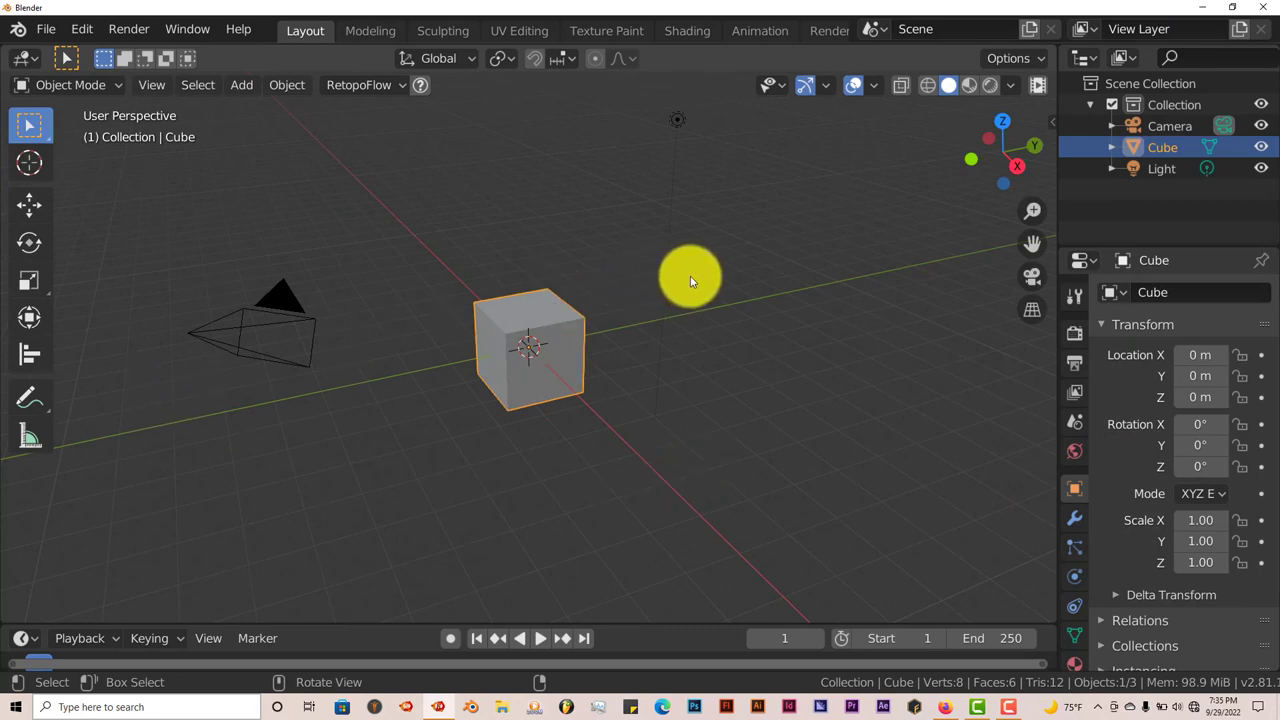
pyautogui.moveTo(348, 325)
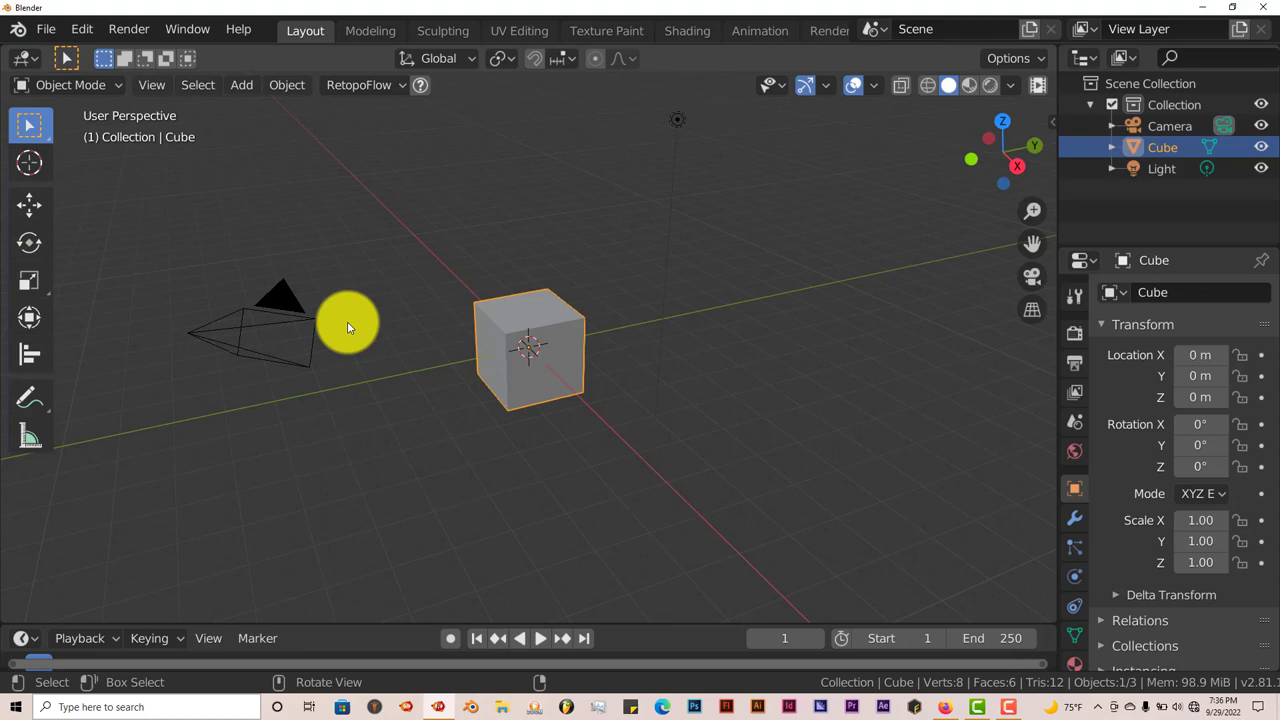
pyautogui.click(81, 28)
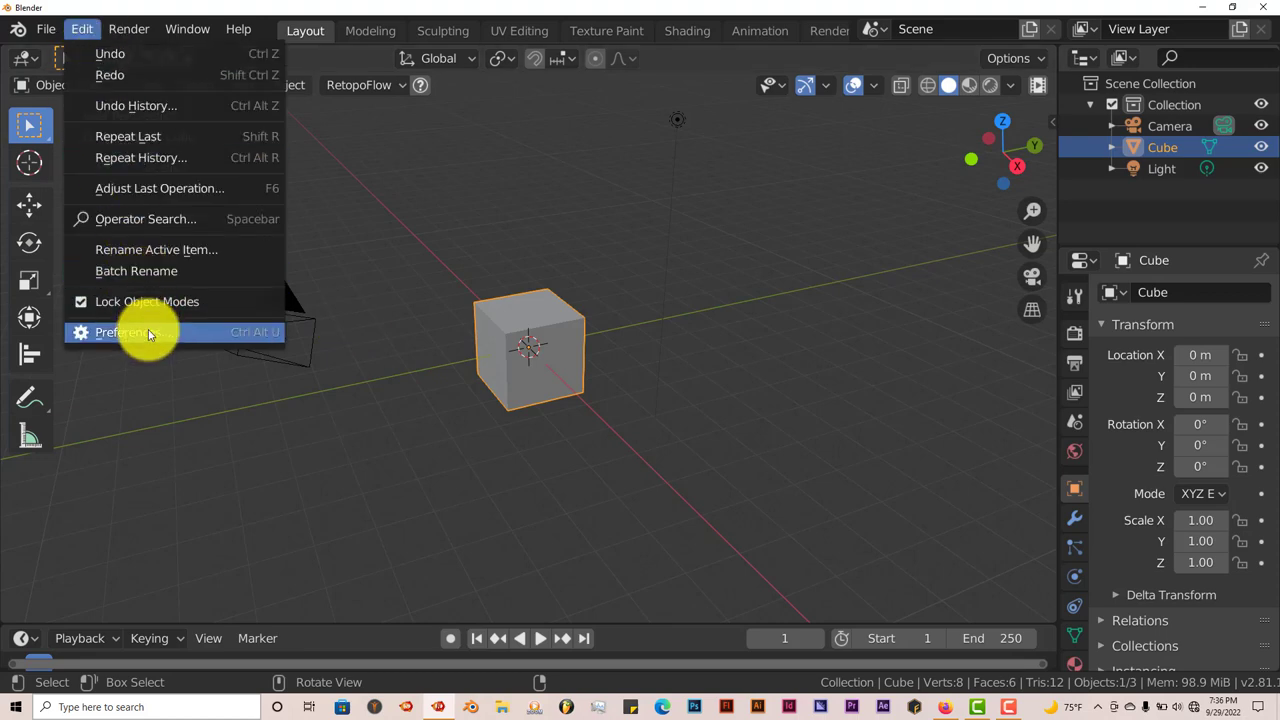
pyautogui.click(131, 332)
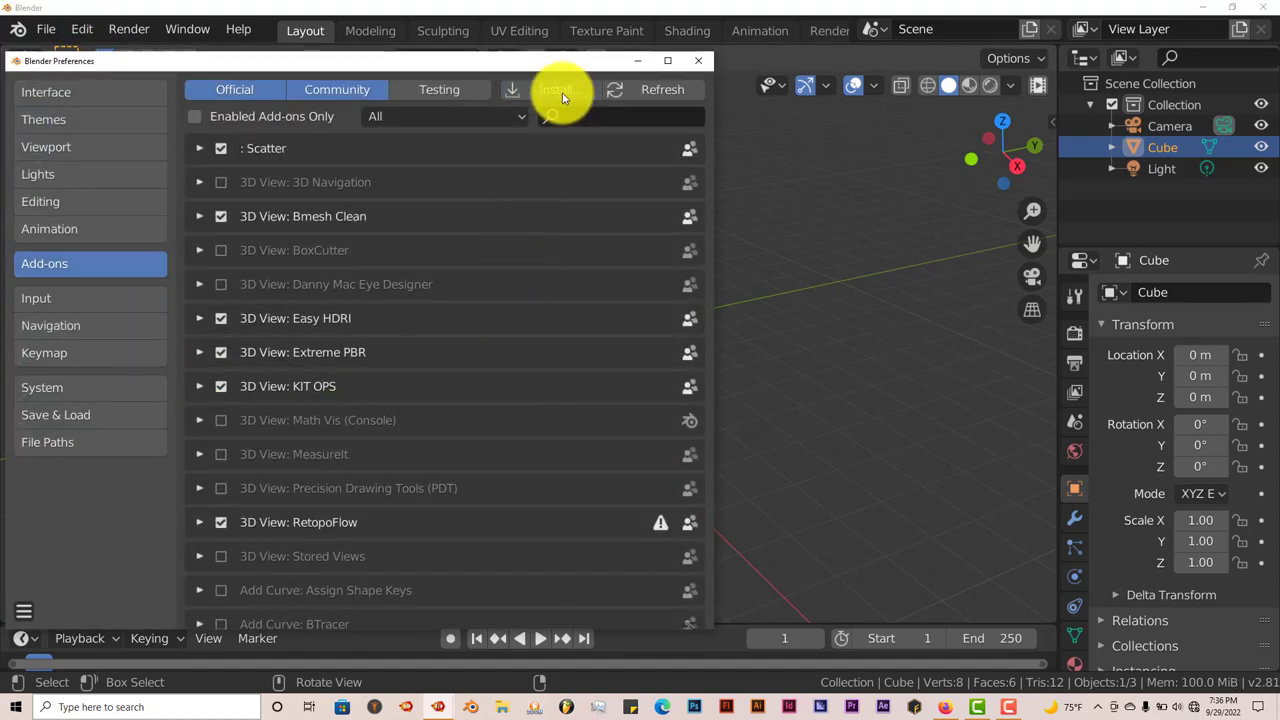
pyautogui.click(558, 89)
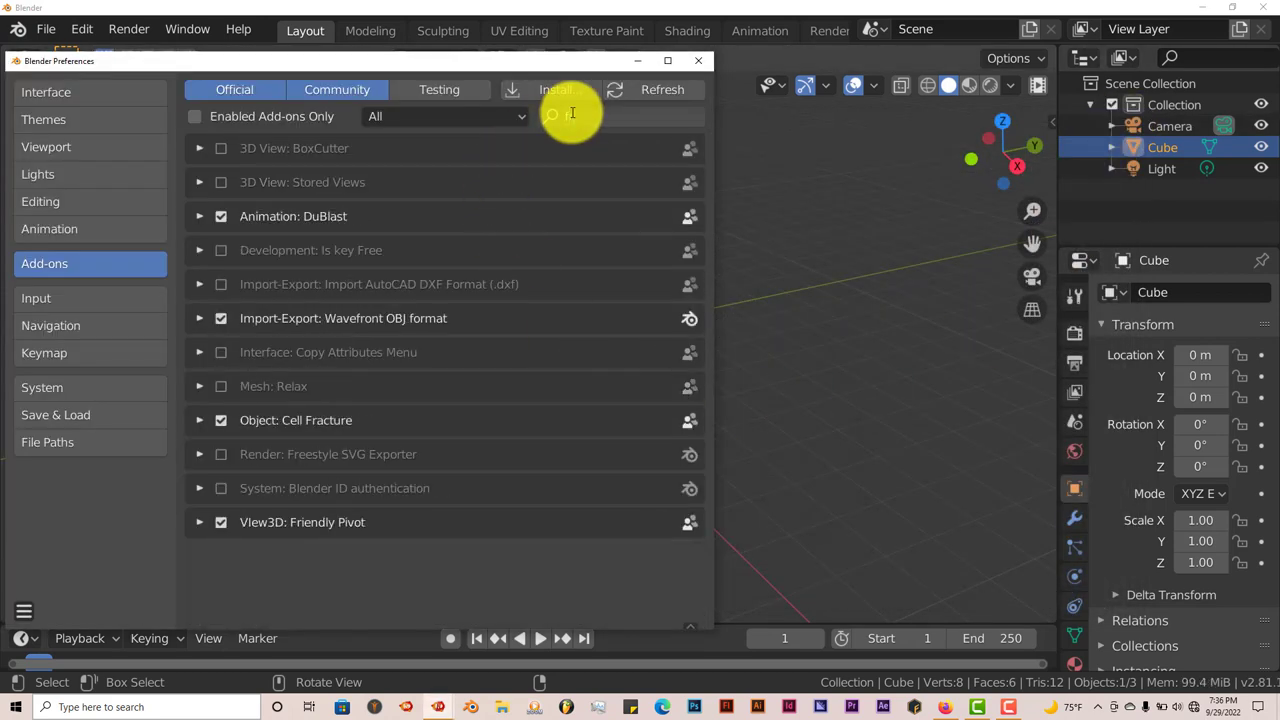
pyautogui.write('frie')
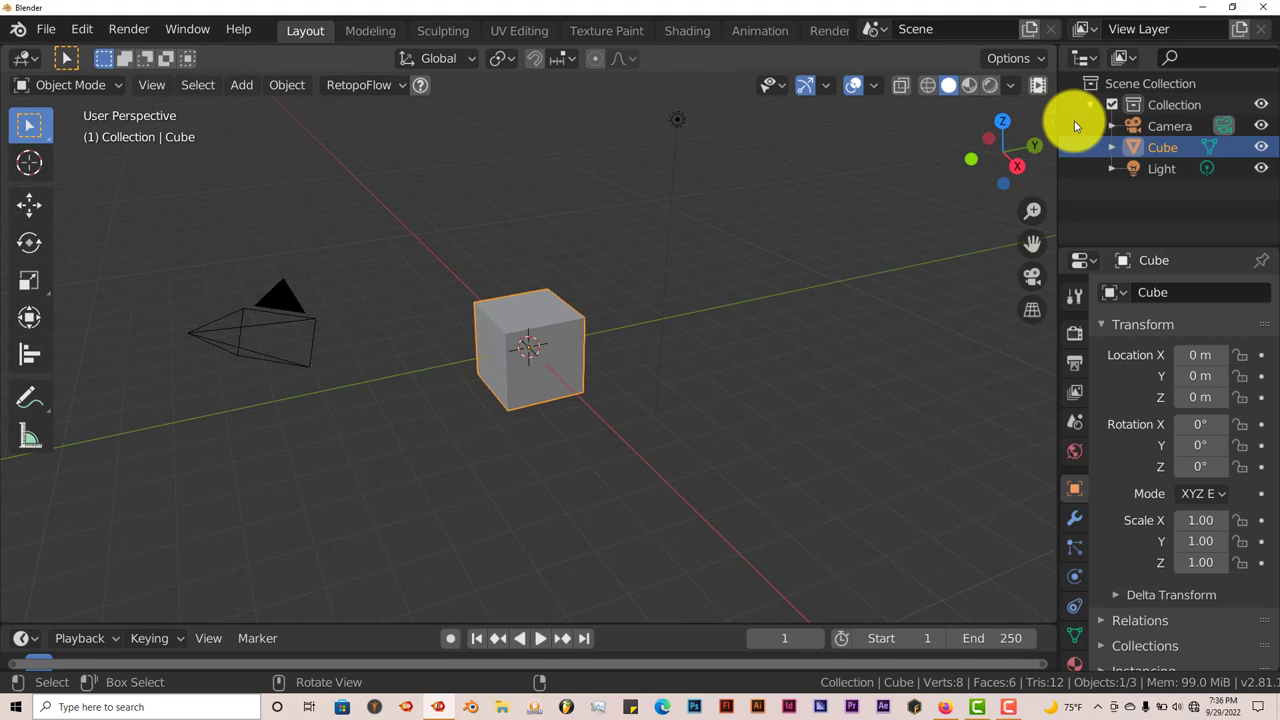
# Zoom in closer on the cube and open the Edit menu.
pyautogui.press('n')
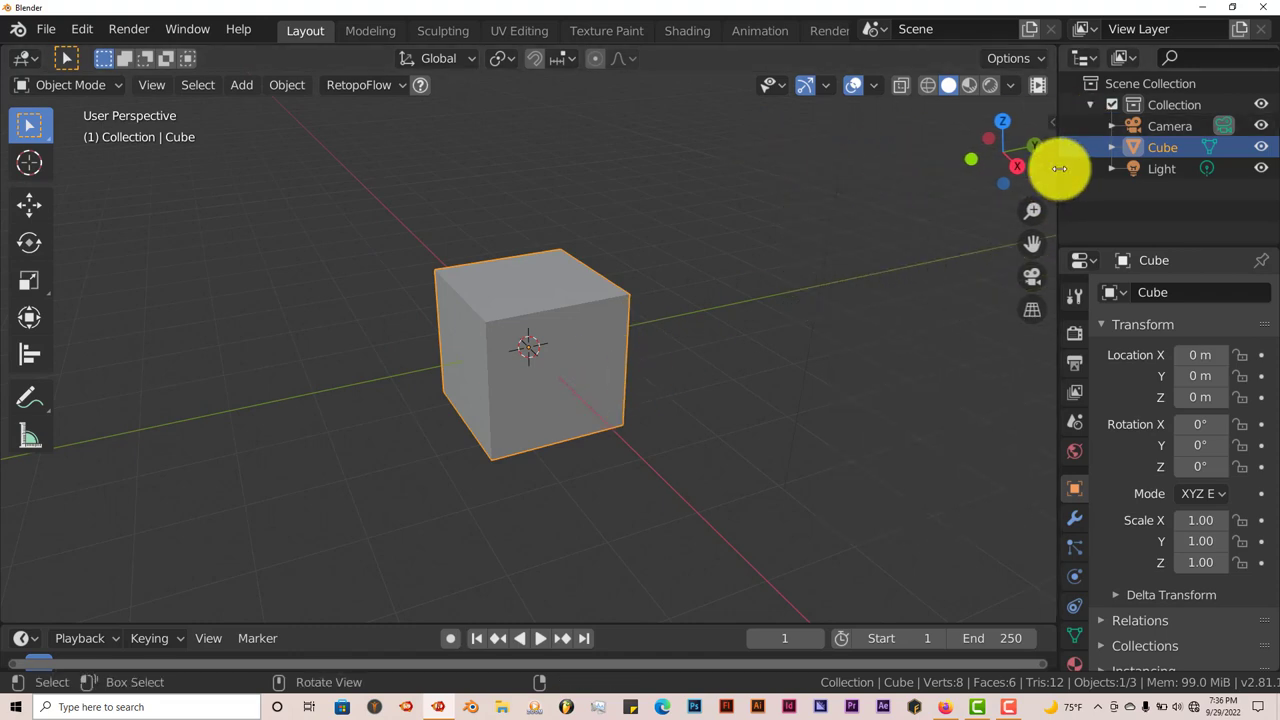
pyautogui.click(82, 28)
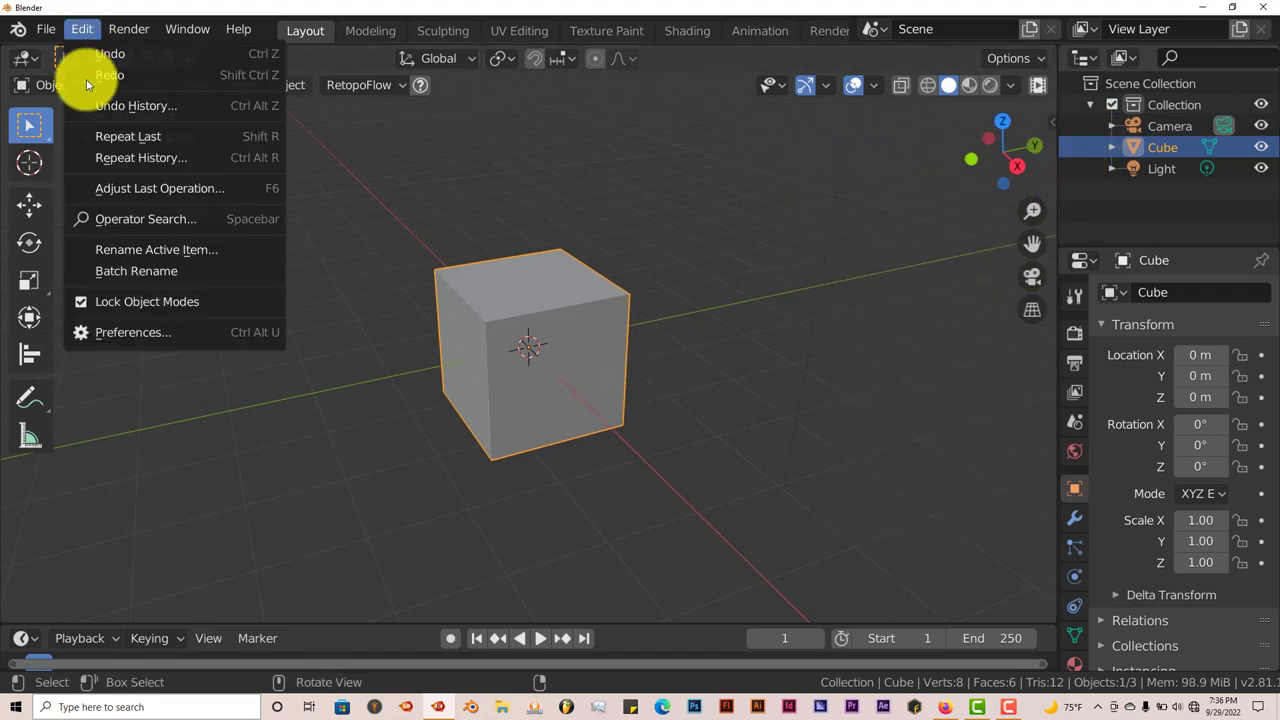
# Open Preferences on the Friendly Pivot add-on and scroll through its shortcut and highlight settings.
pyautogui.click(133, 332)
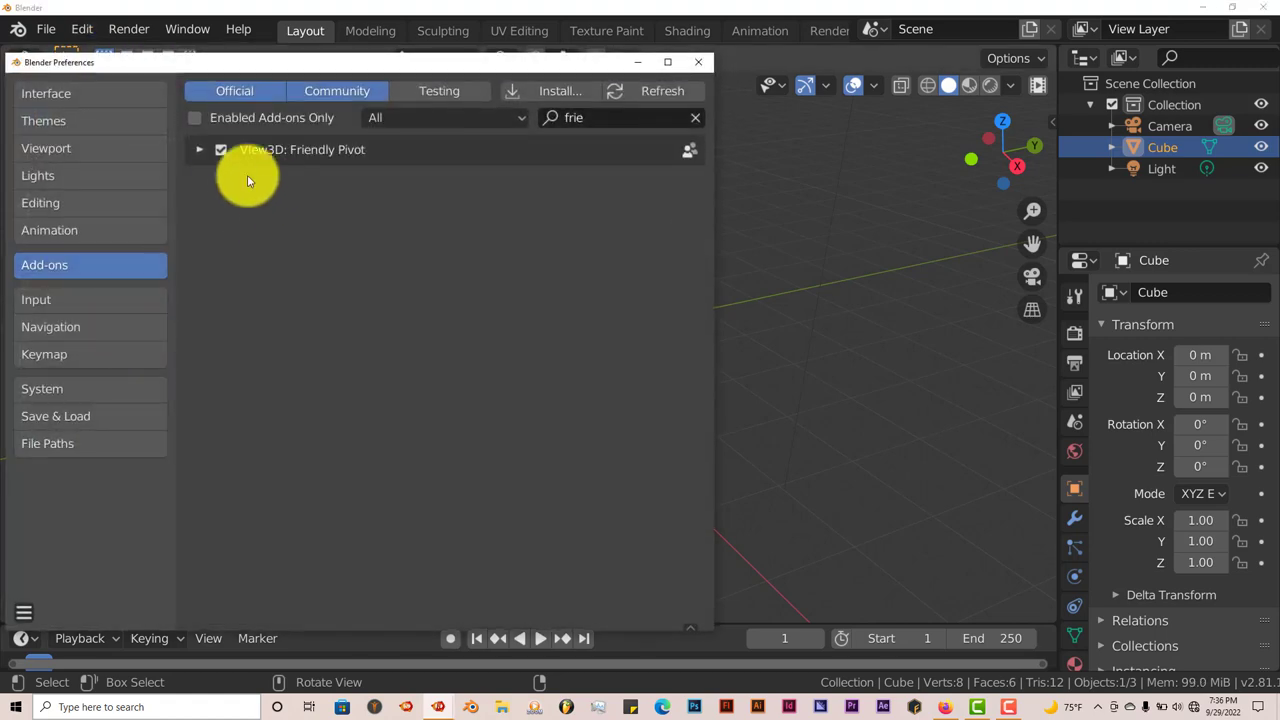
pyautogui.click(199, 149)
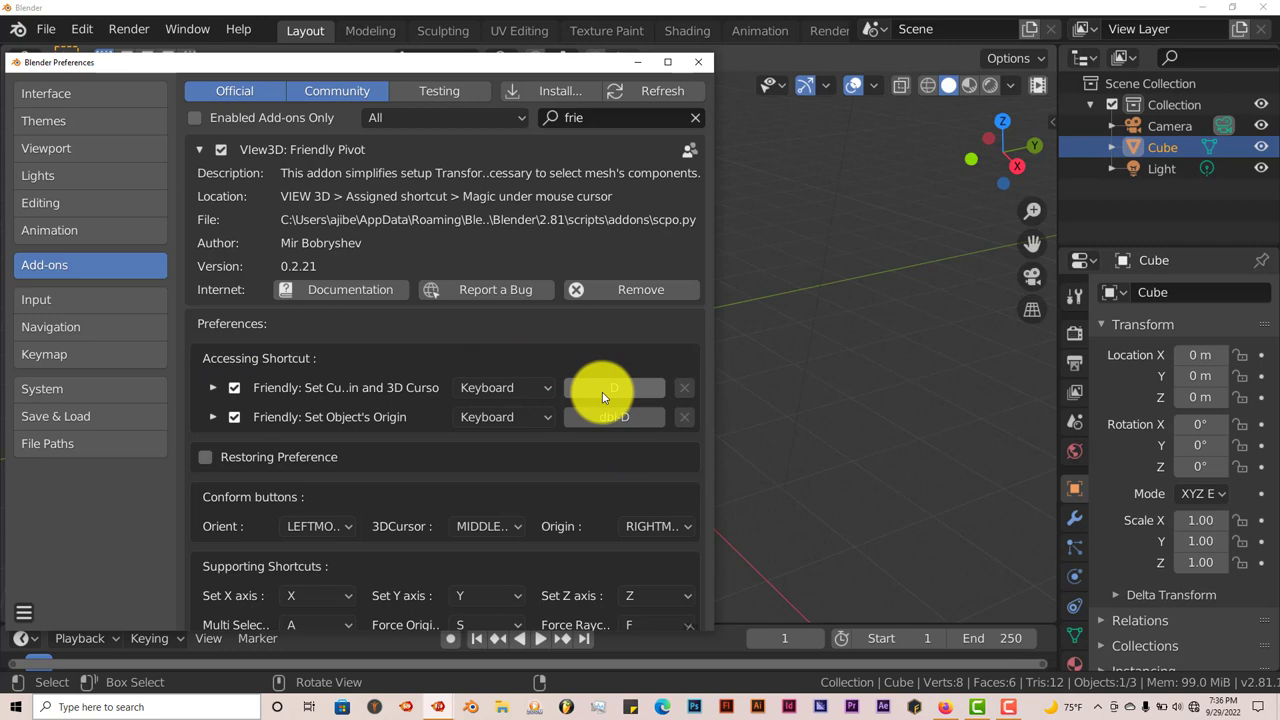
pyautogui.moveTo(615, 417)
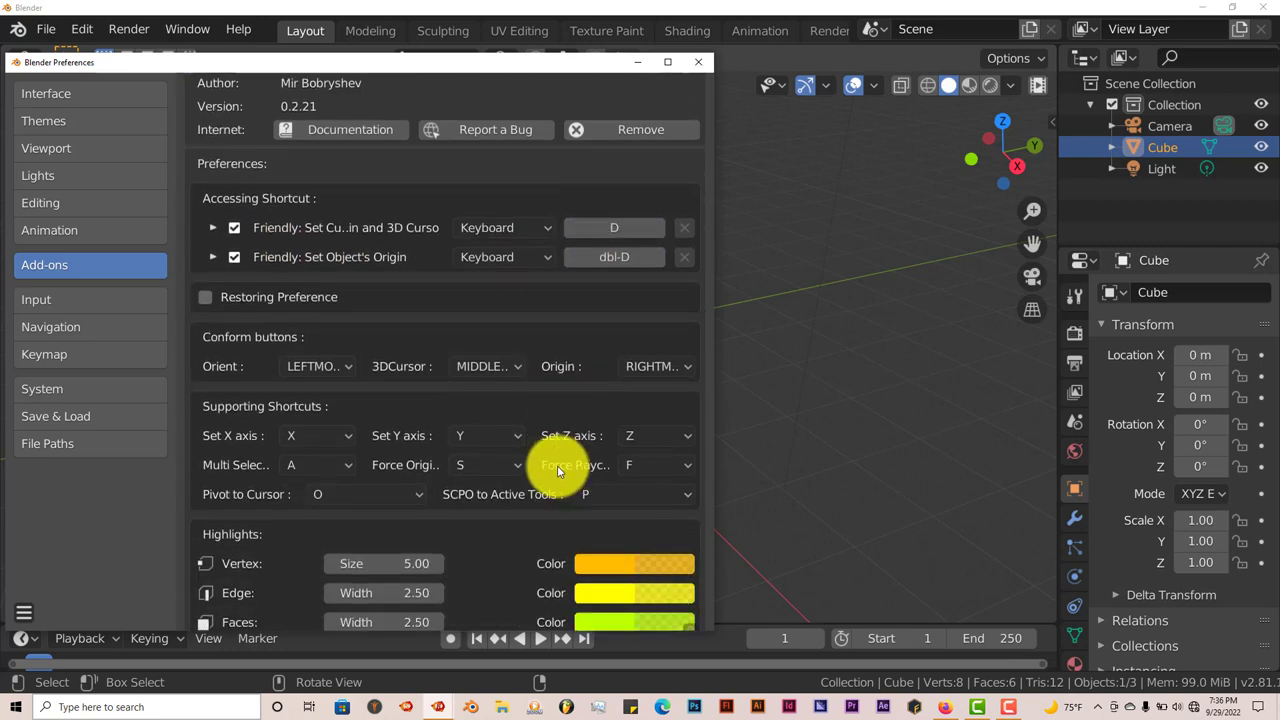
pyautogui.moveTo(347, 458)
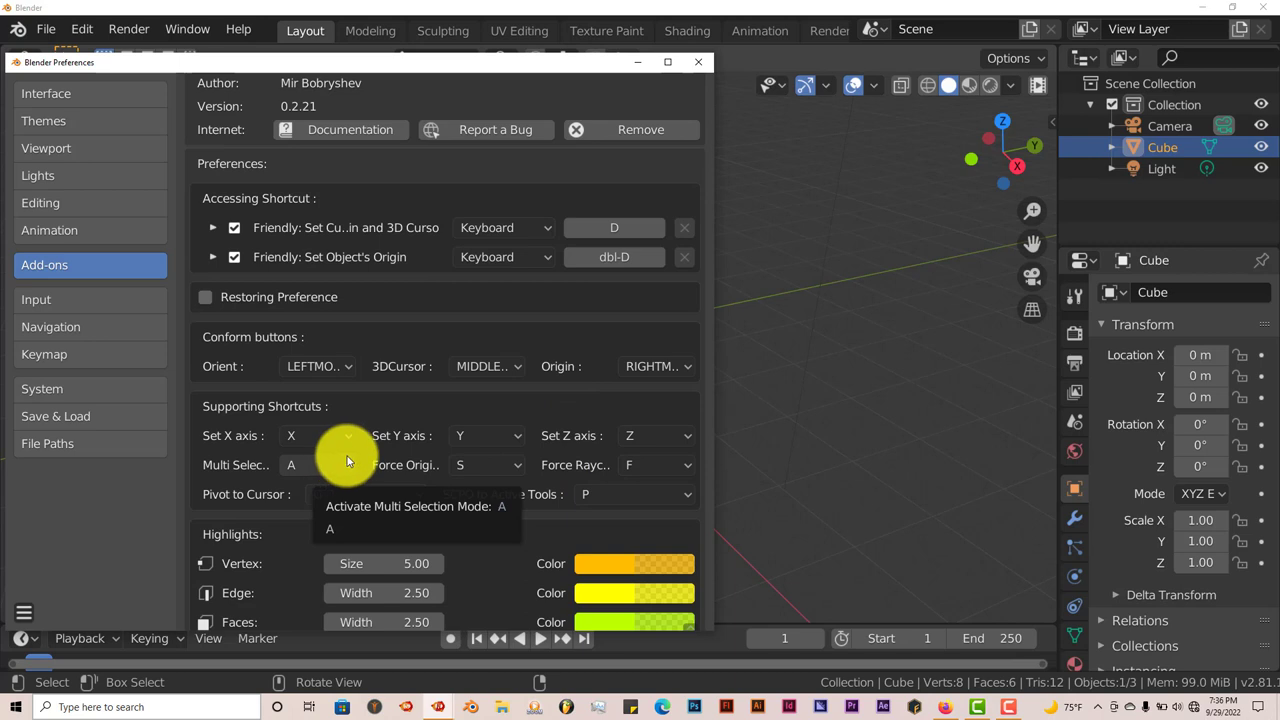
pyautogui.scroll(-3)
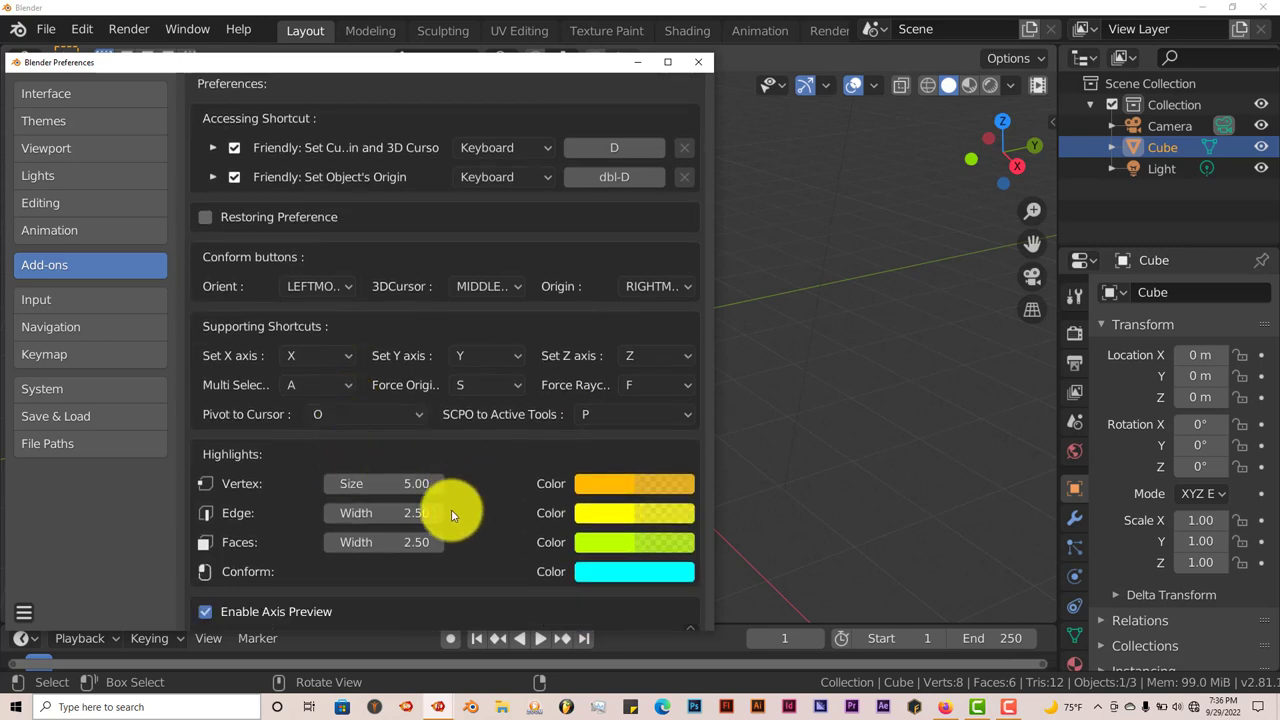
pyautogui.scroll(-3)
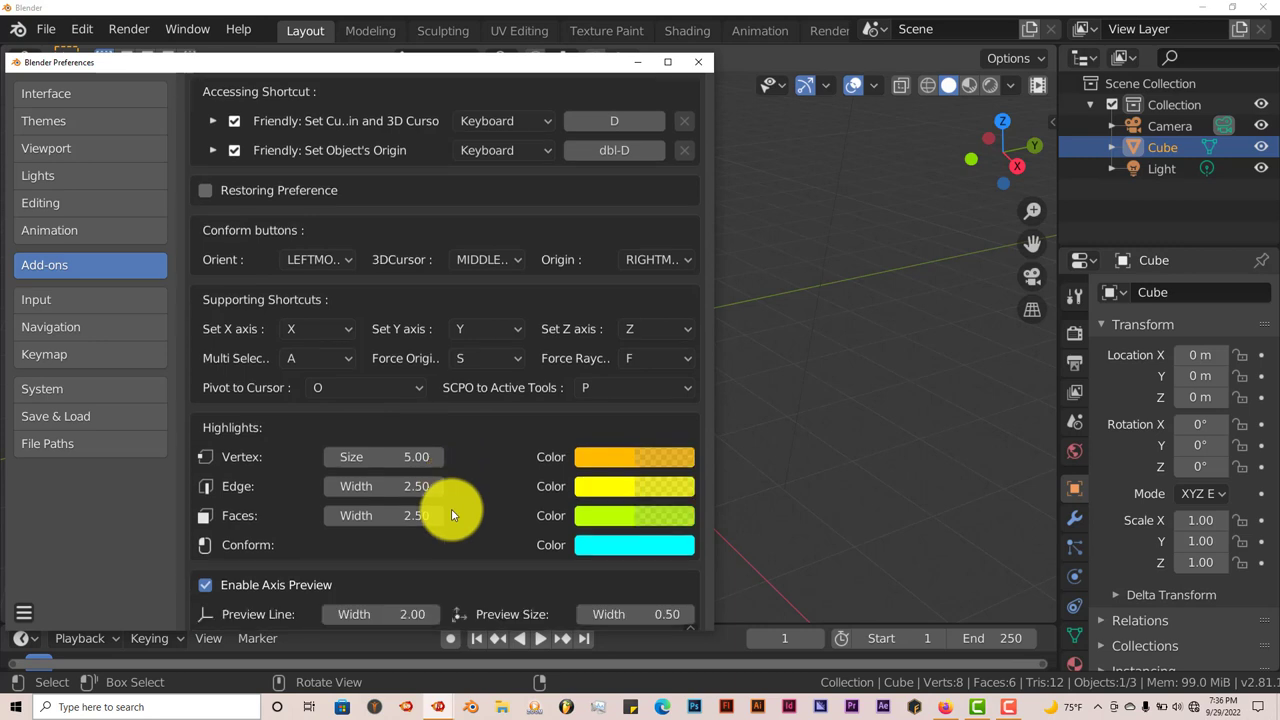
pyautogui.scroll(-3)
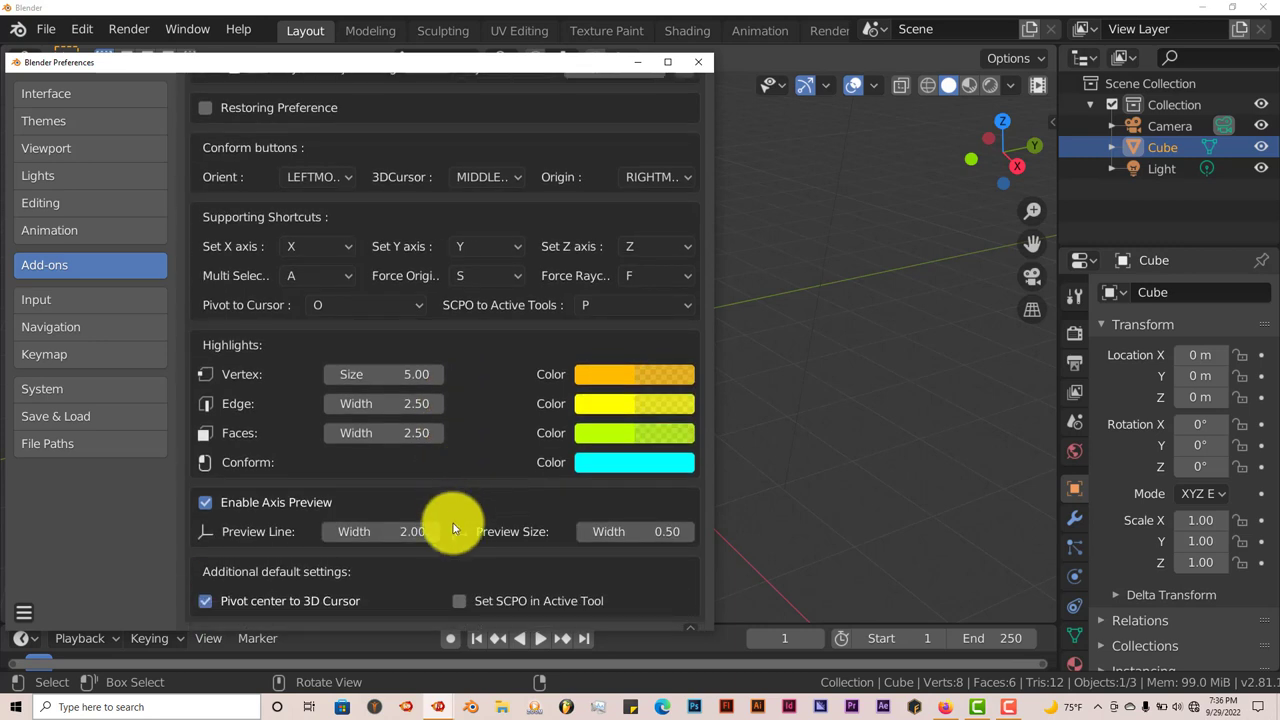
pyautogui.moveTo(455, 527)
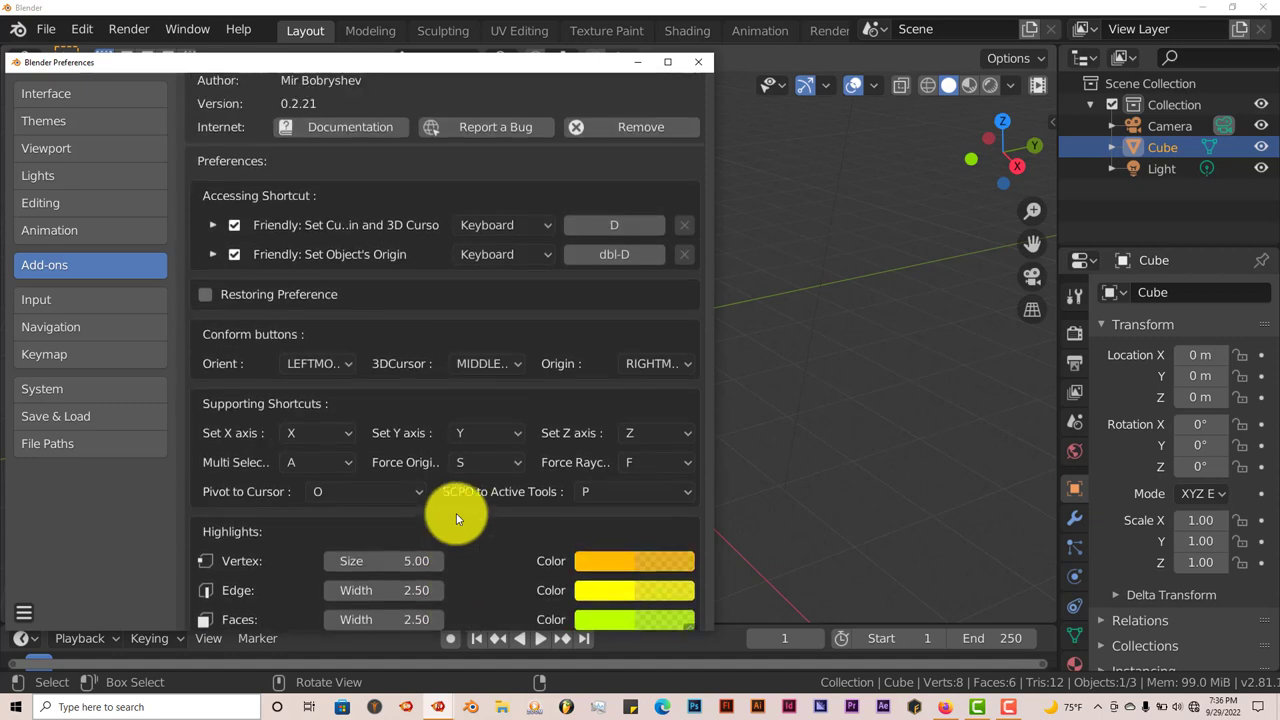
pyautogui.moveTo(510, 565)
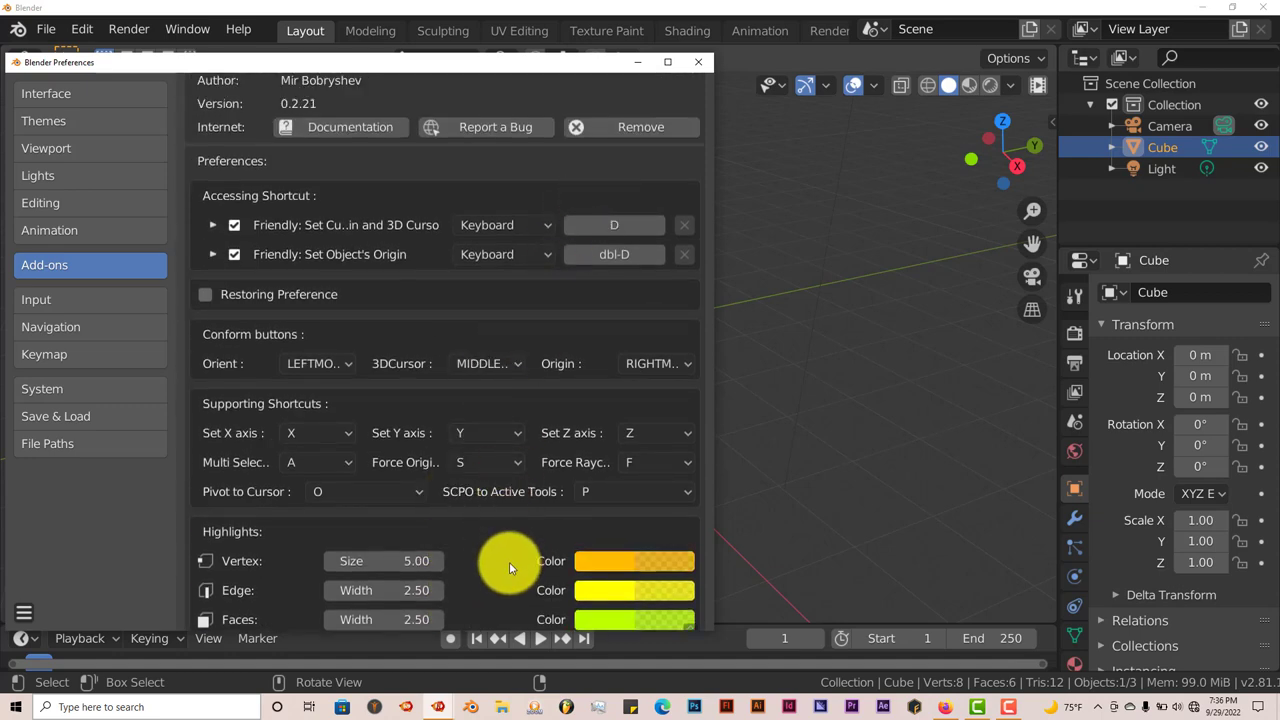
pyautogui.scroll(-3)
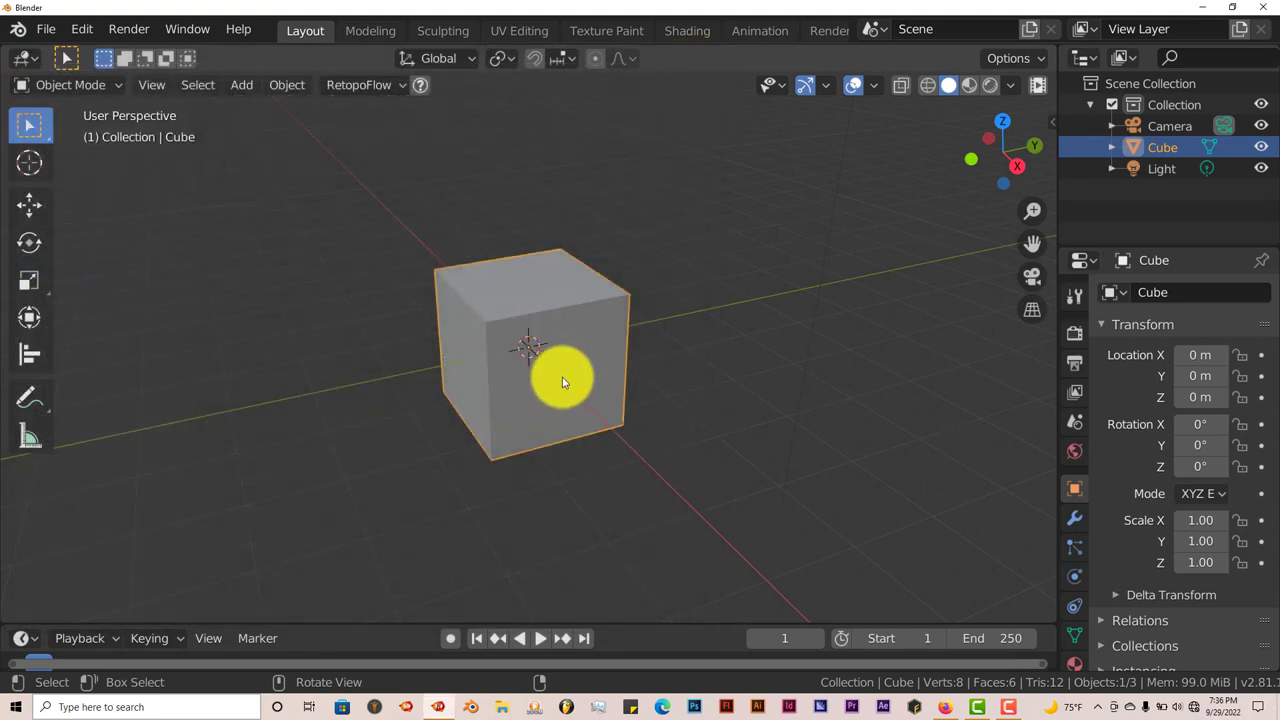
pyautogui.moveTo(563, 395)
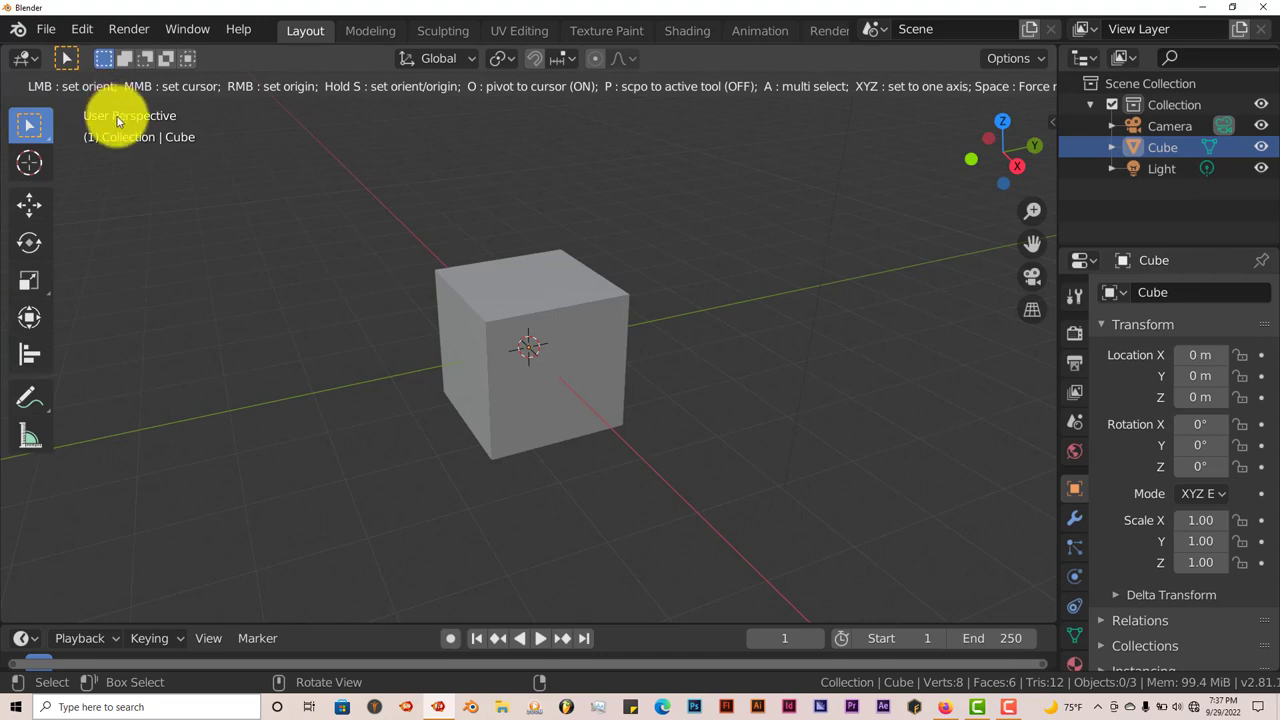
pyautogui.moveTo(190, 110)
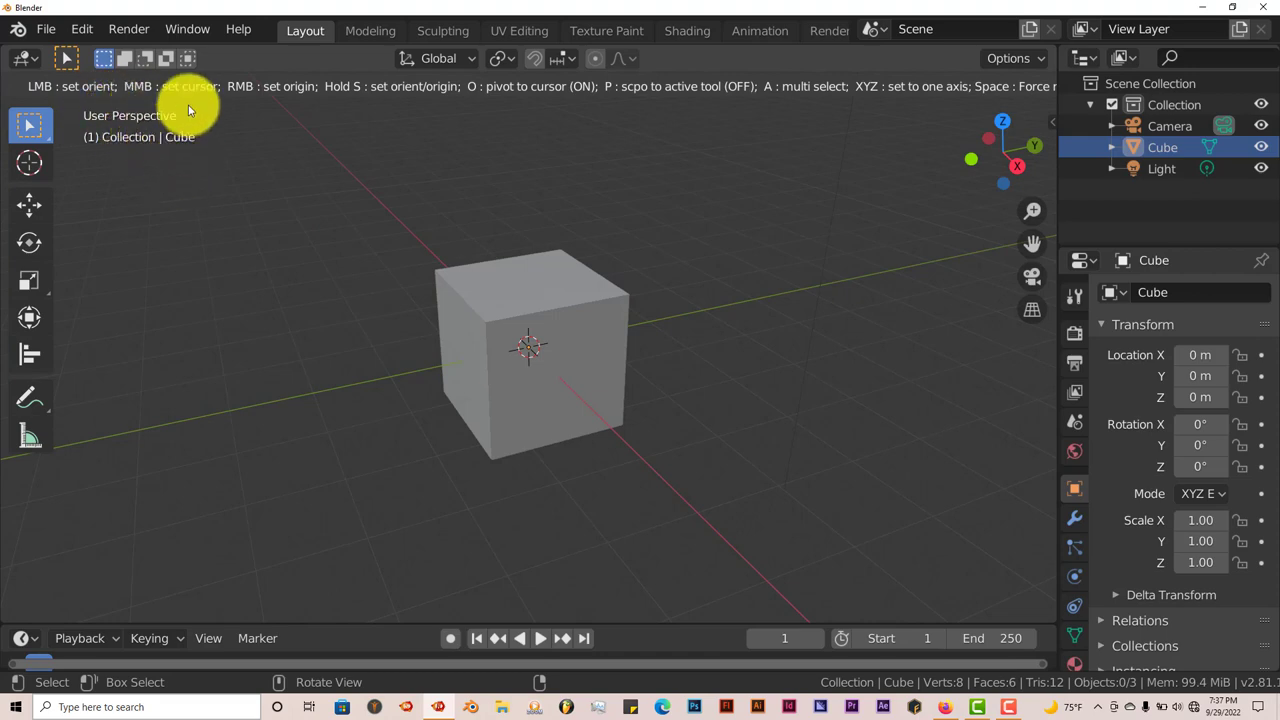
pyautogui.moveTo(220, 130)
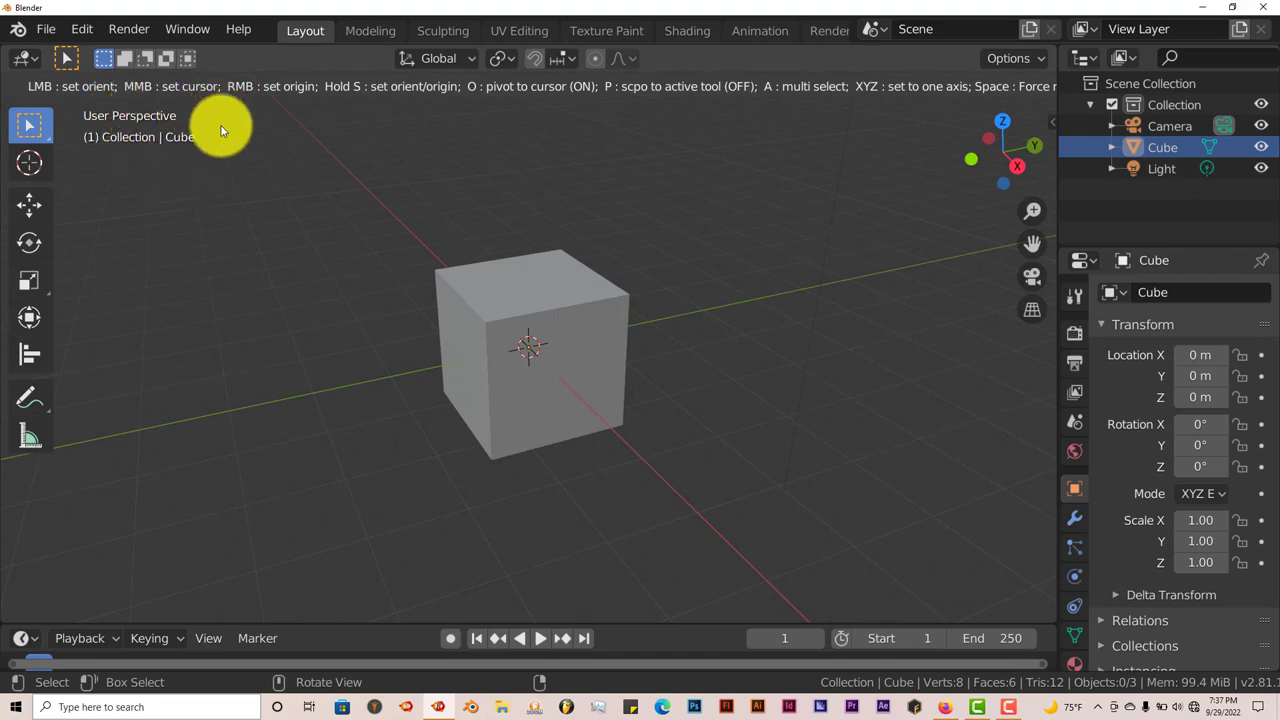
pyautogui.moveTo(316, 205)
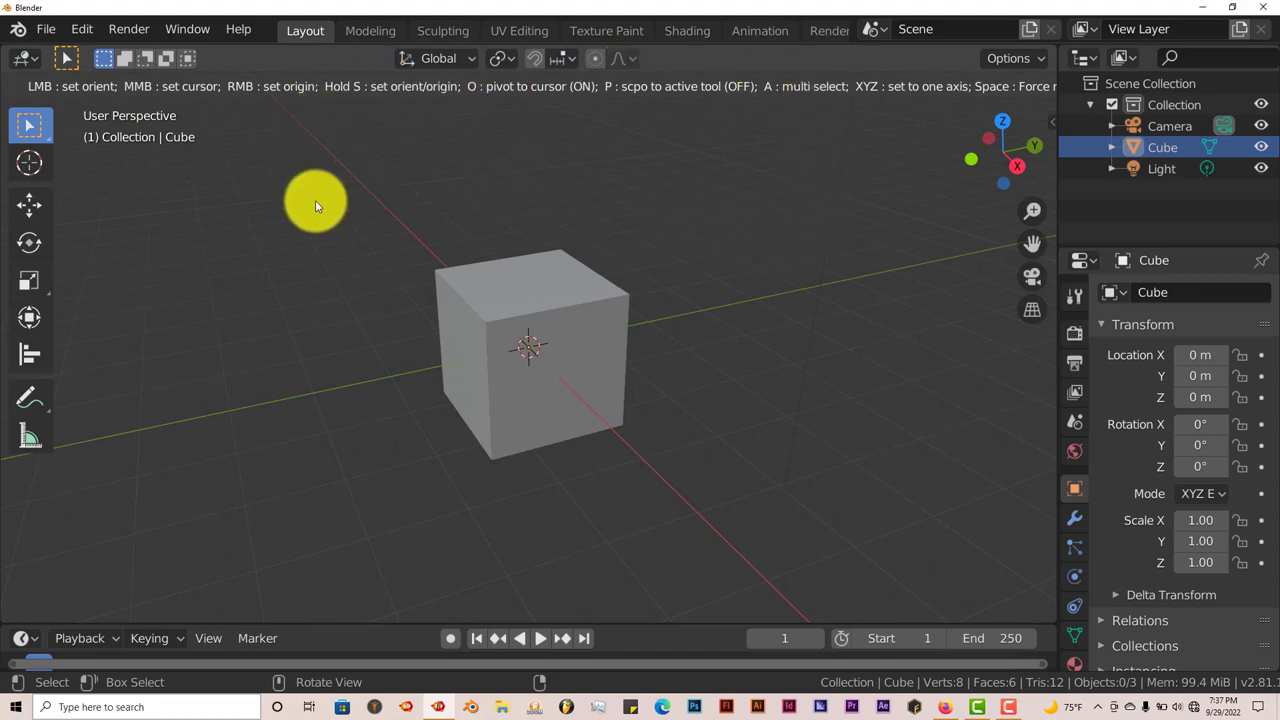
pyautogui.moveTo(280, 110)
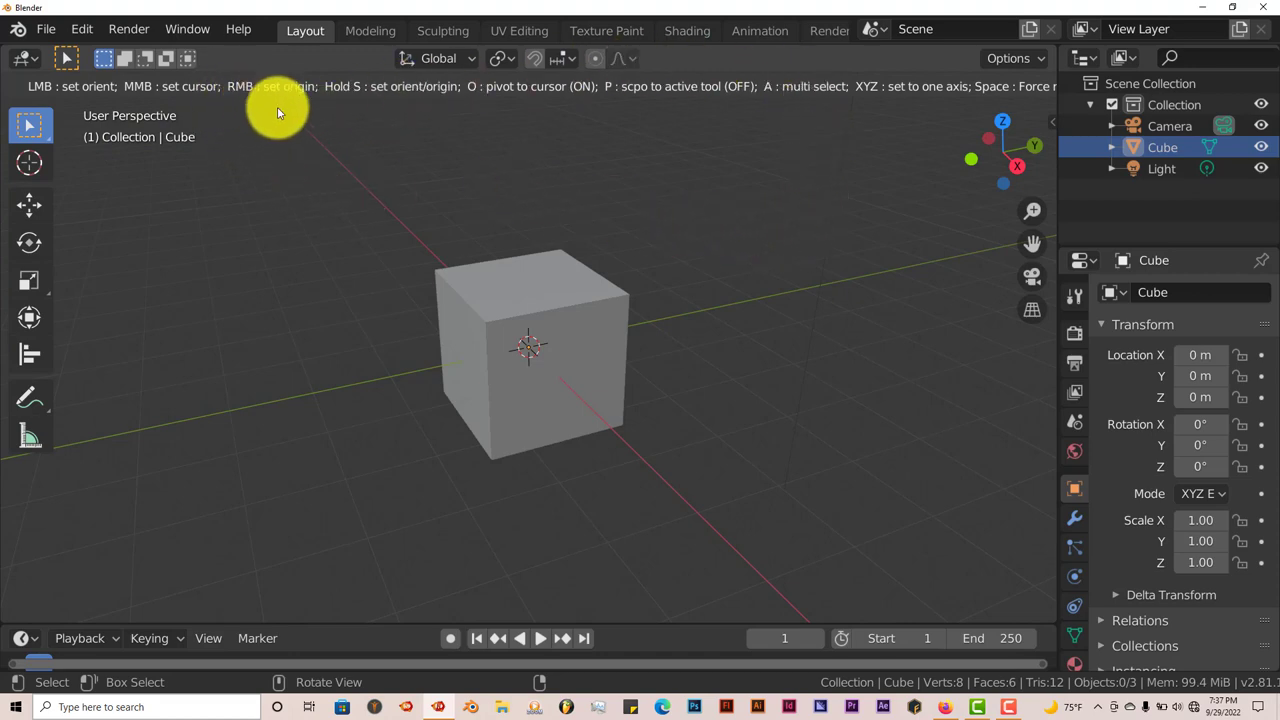
pyautogui.moveTo(610, 102)
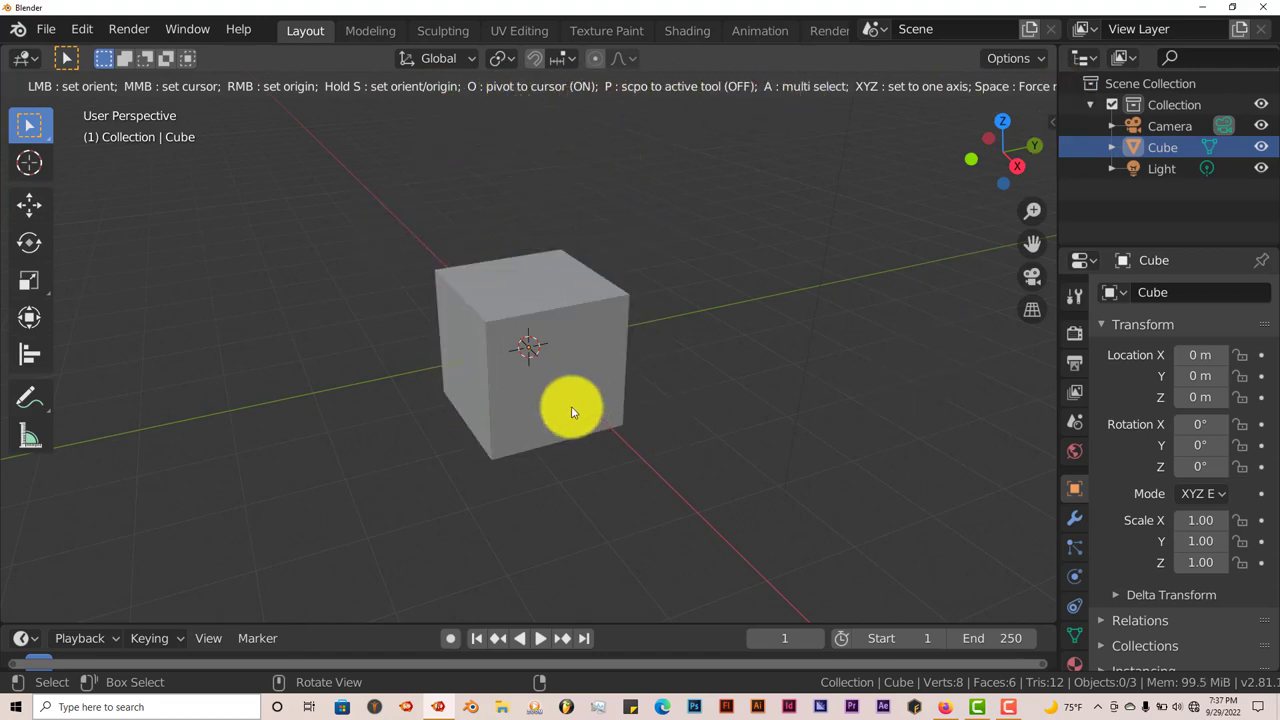
# Set the cube's origin on its top face, then orbit and move it onto a side face (X = 1 m).
pyautogui.click(540, 305)
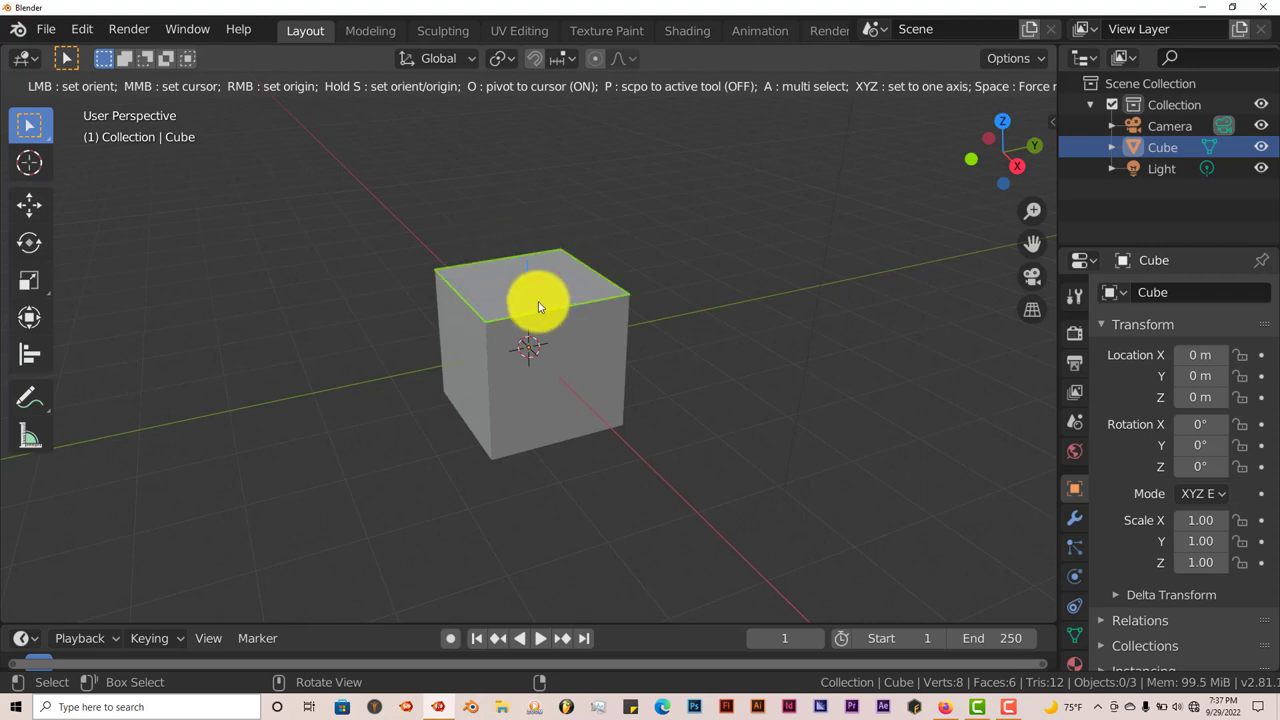
pyautogui.moveTo(510, 275)
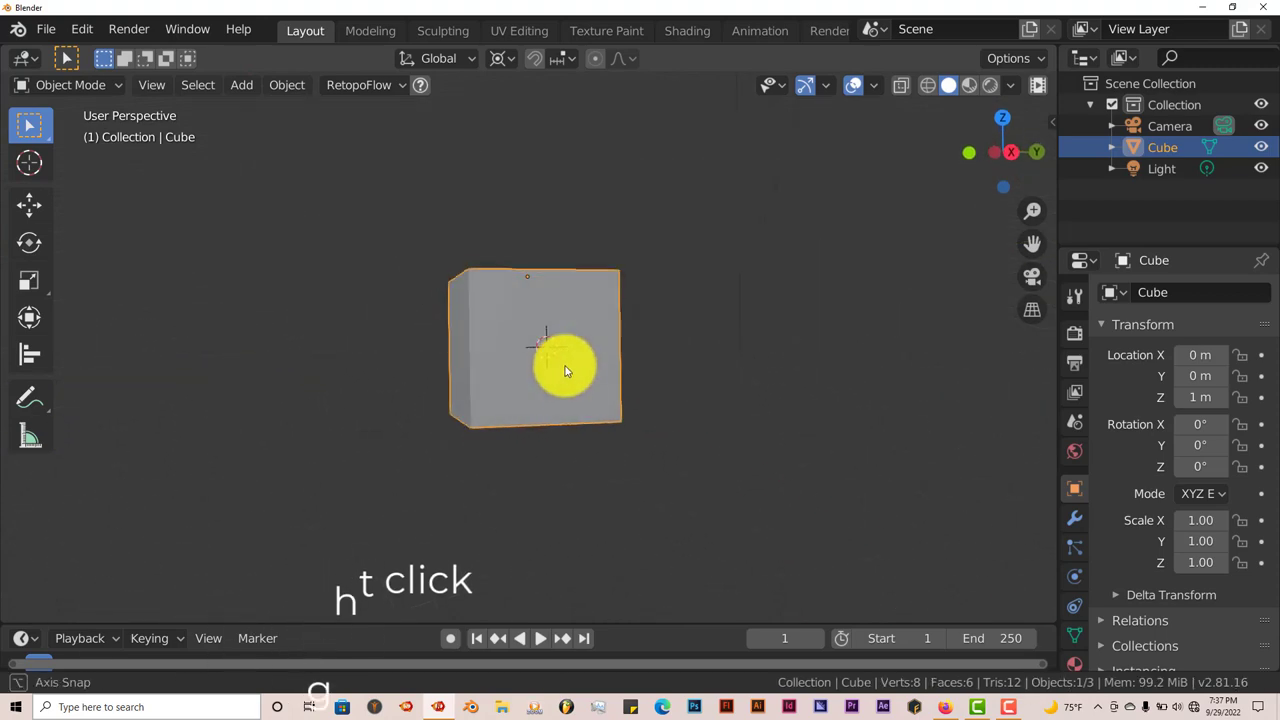
pyautogui.moveTo(565, 370); pyautogui.dragTo(575, 430)
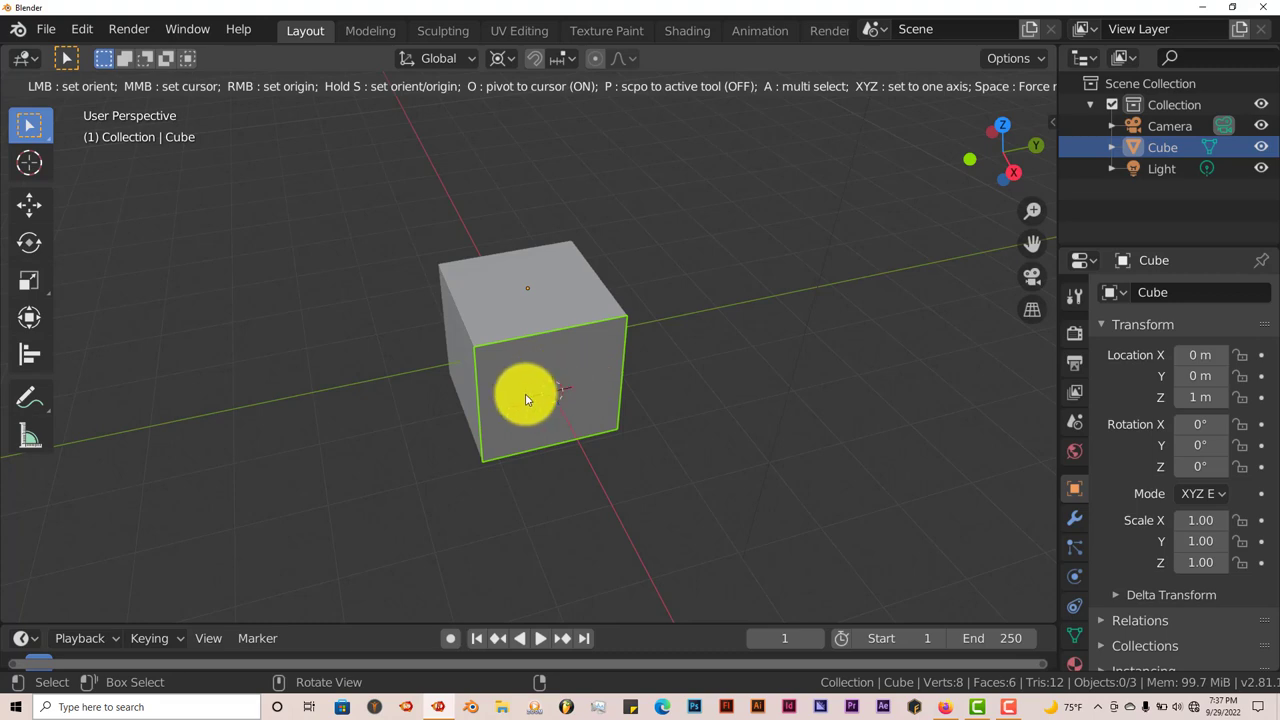
pyautogui.moveTo(540, 415)
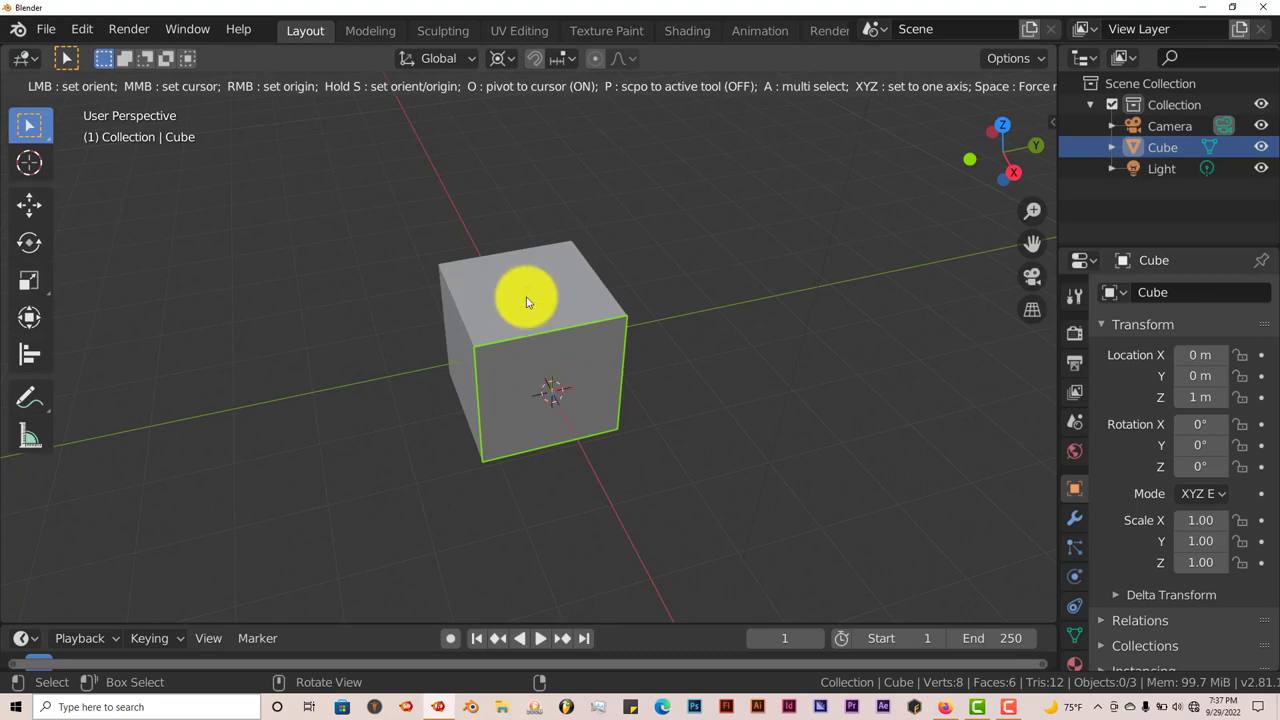
pyautogui.moveTo(547, 388)
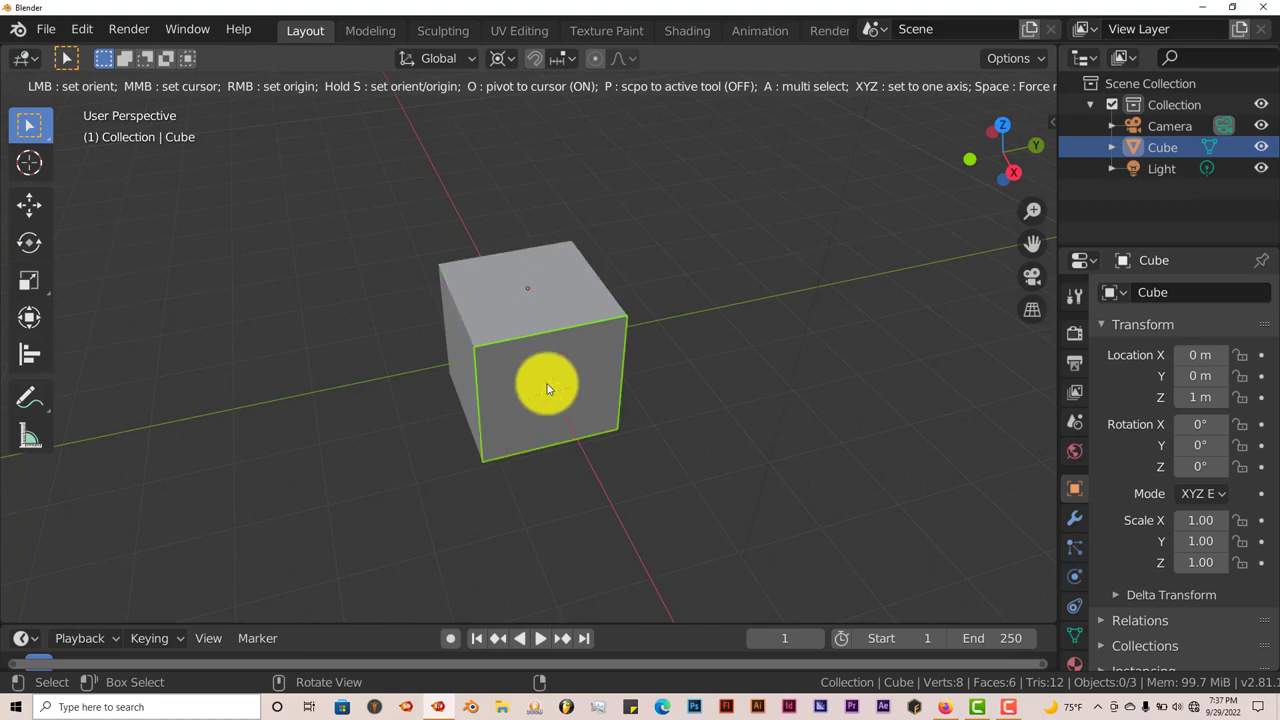
pyautogui.moveTo(548, 388); pyautogui.dragTo(548, 402)
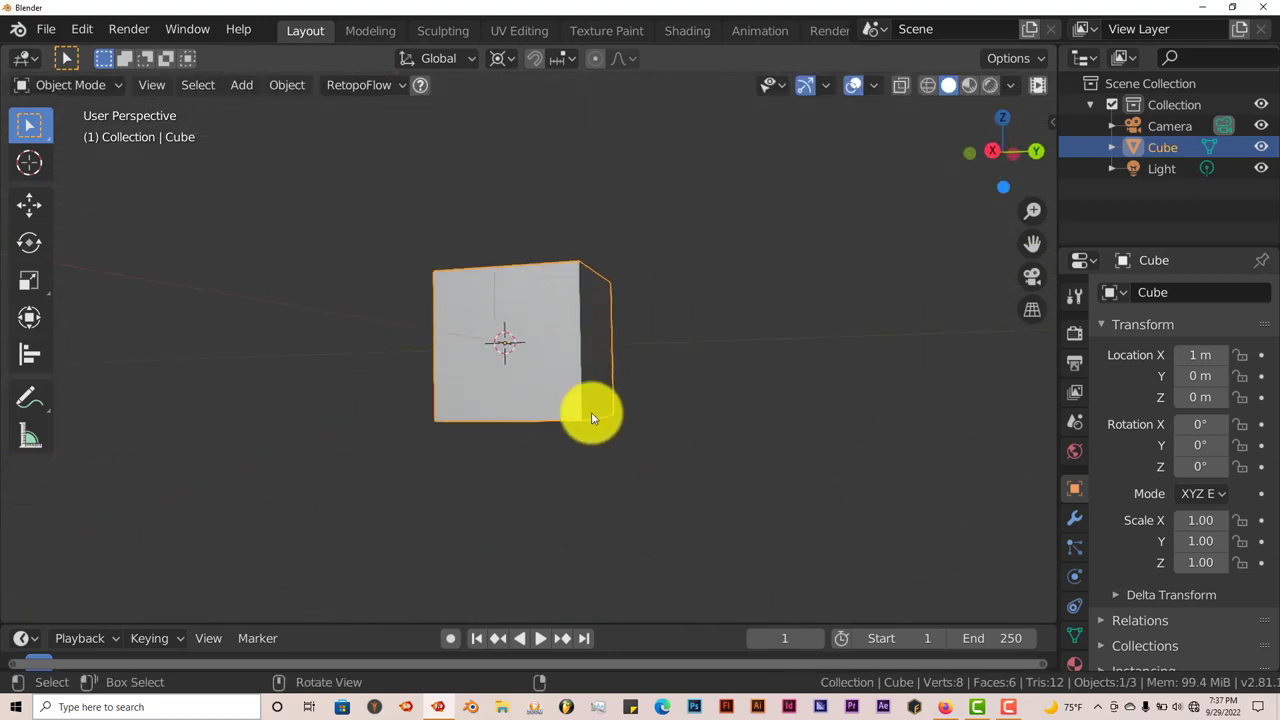
# Orbit closer to the cube and toggle Edit Mode while moving its origin onto another side face.
pyautogui.moveTo(595, 418); pyautogui.dragTo(595, 374)
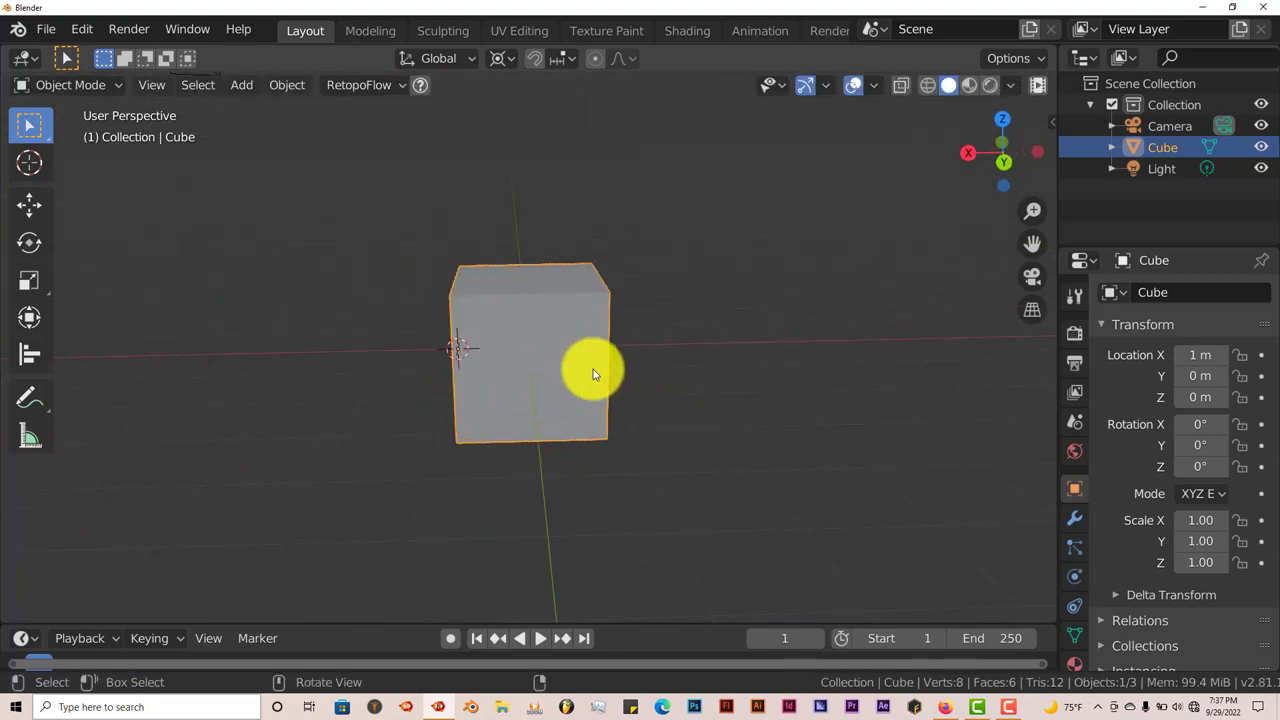
pyautogui.moveTo(595, 374); pyautogui.dragTo(630, 381)
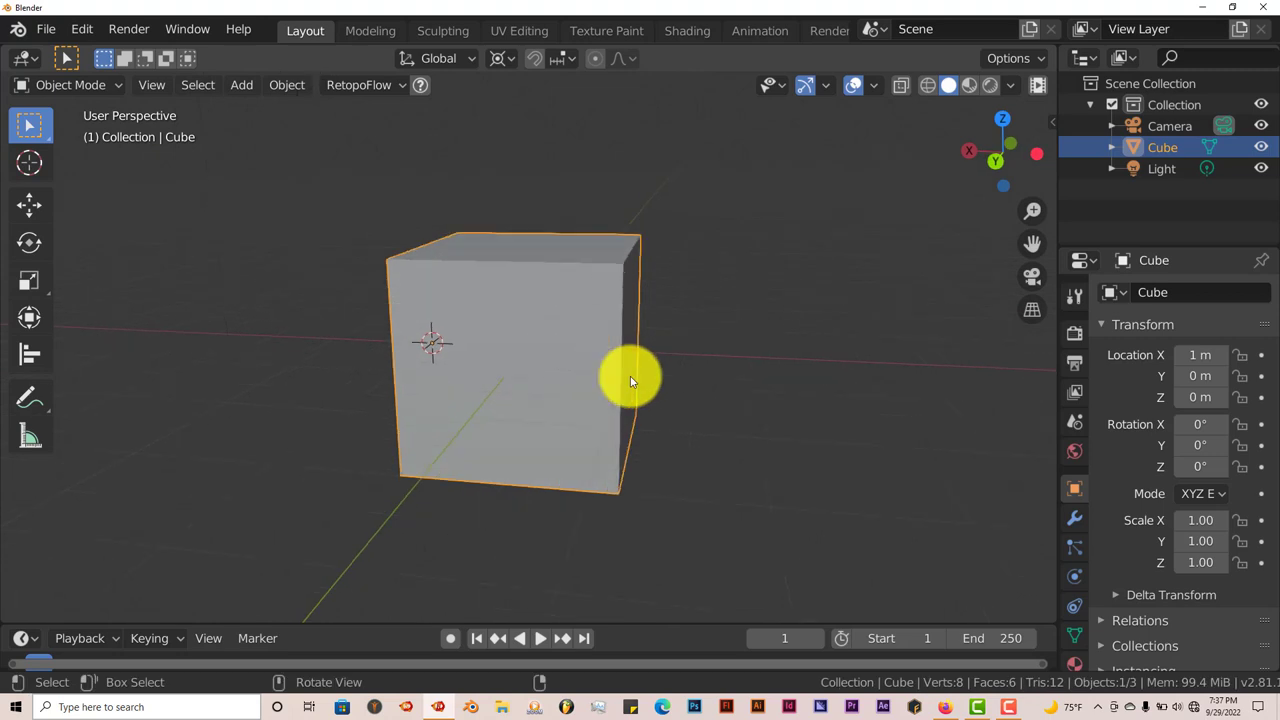
pyautogui.moveTo(480, 390)
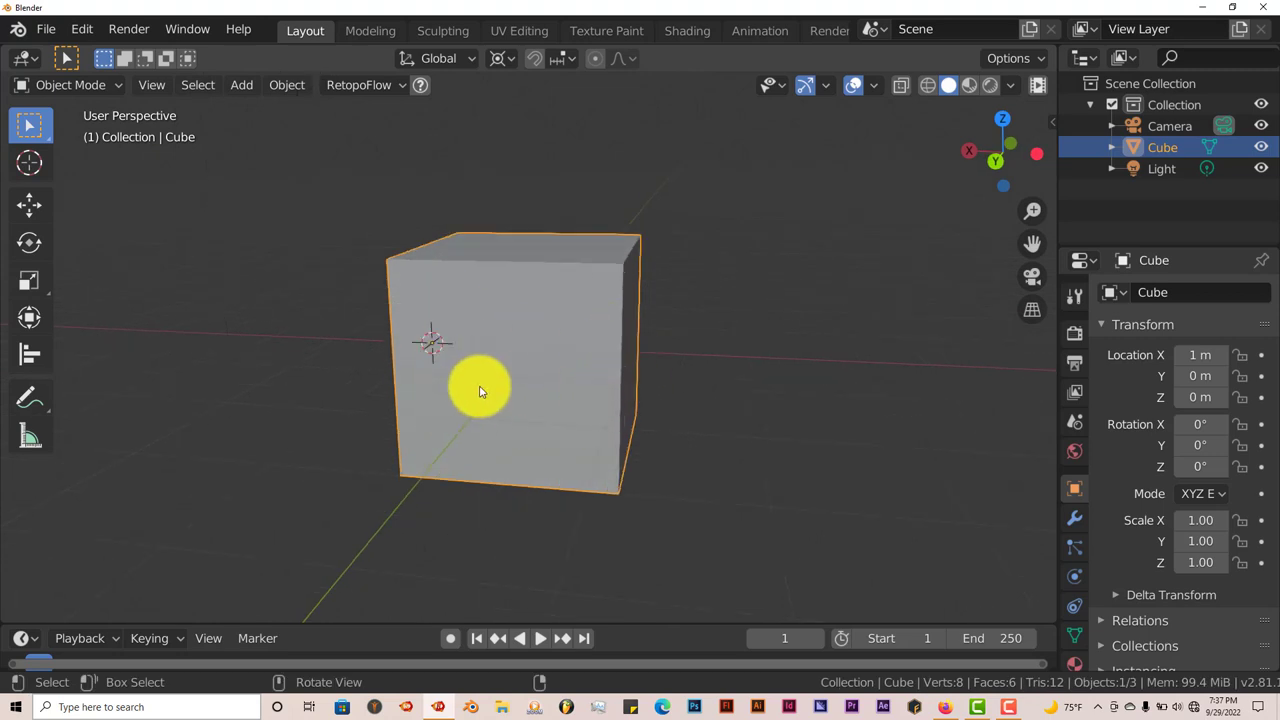
pyautogui.press('Tab')
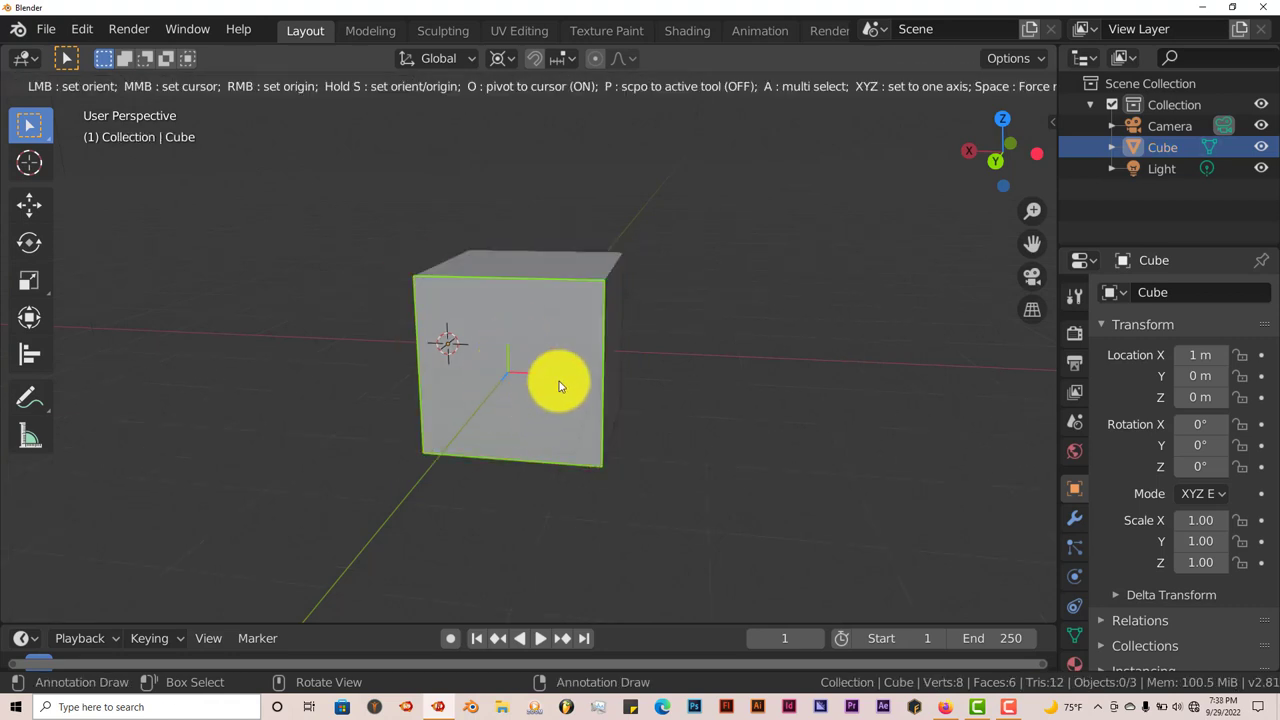
pyautogui.moveTo(575, 338)
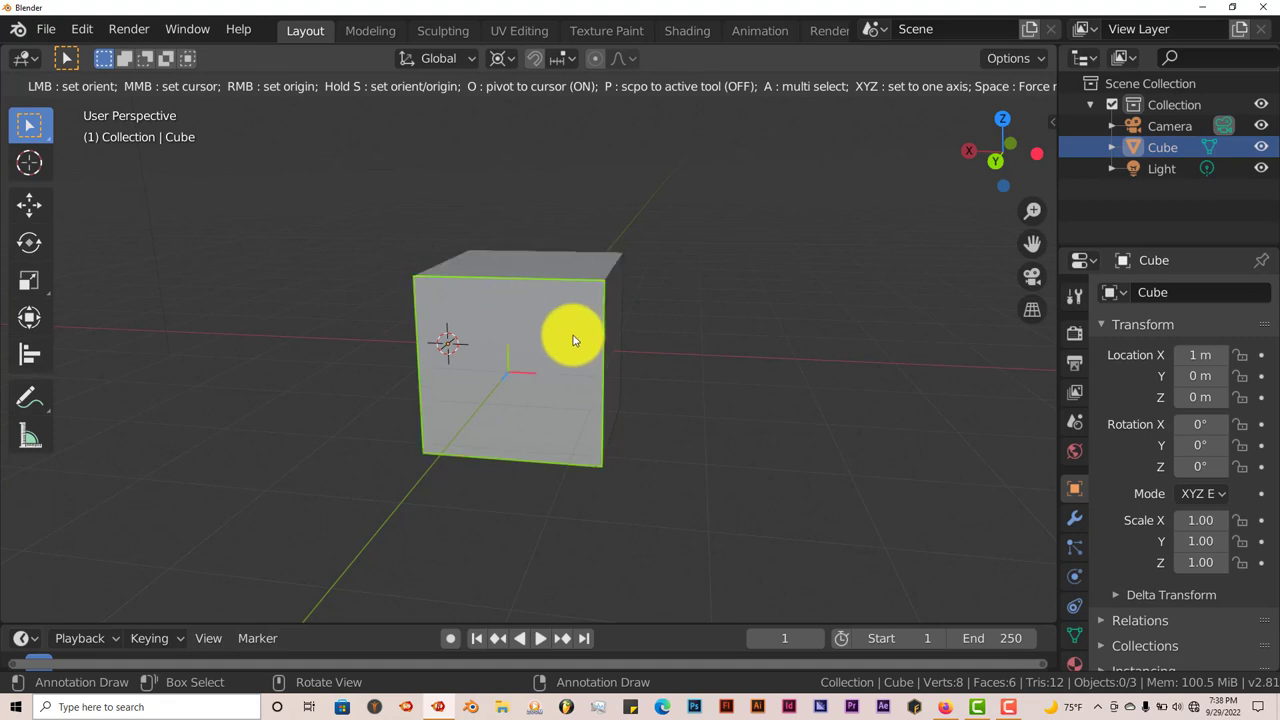
pyautogui.moveTo(530, 342)
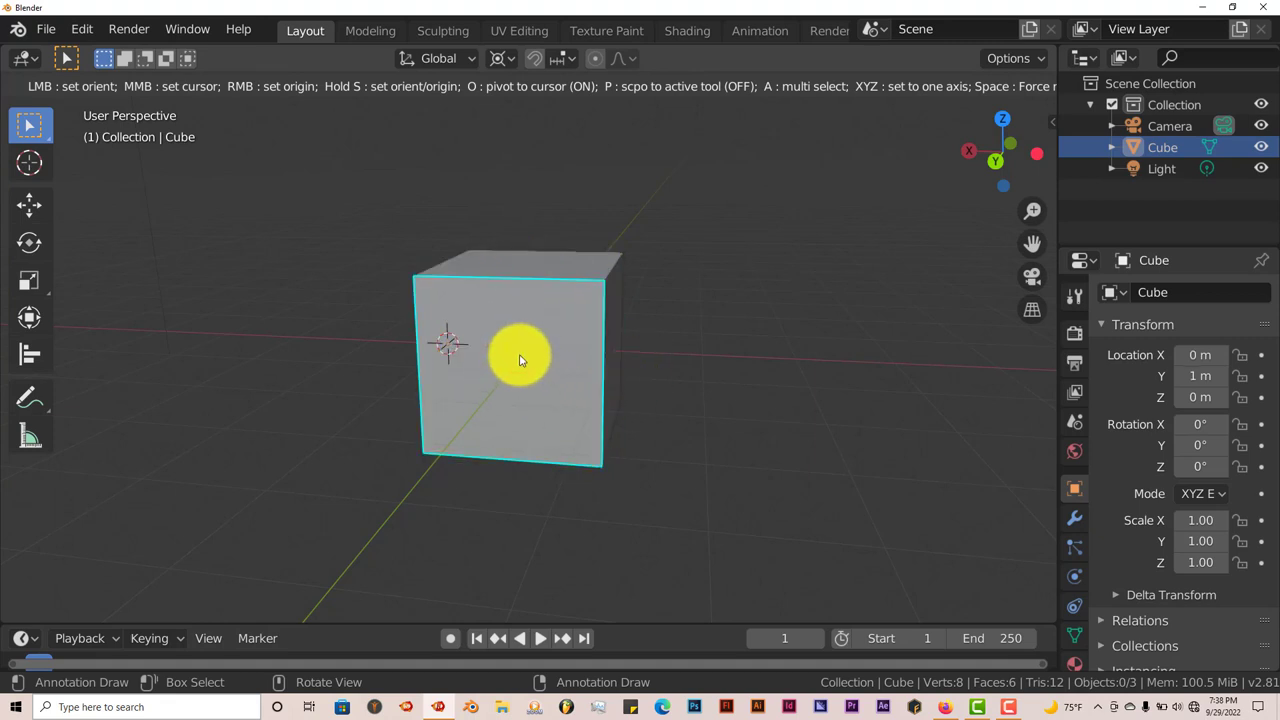
pyautogui.press('Tab')
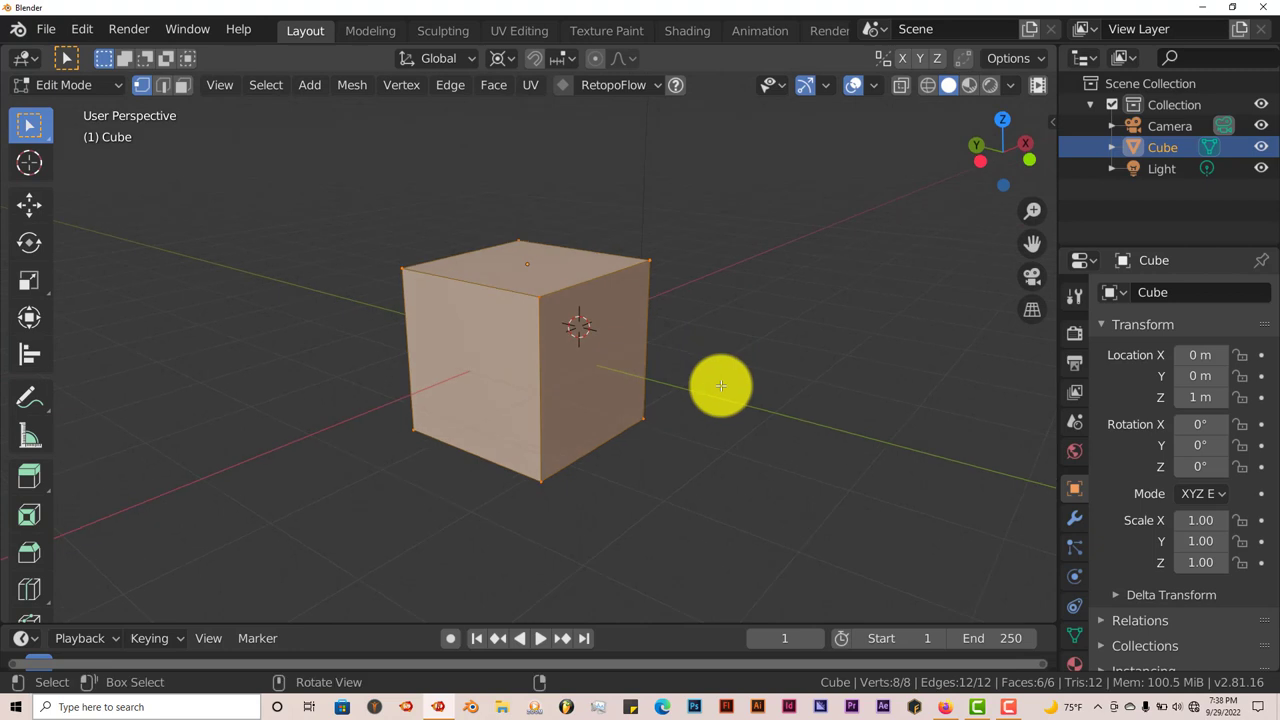
pyautogui.moveTo(721, 386); pyautogui.dragTo(645, 440)
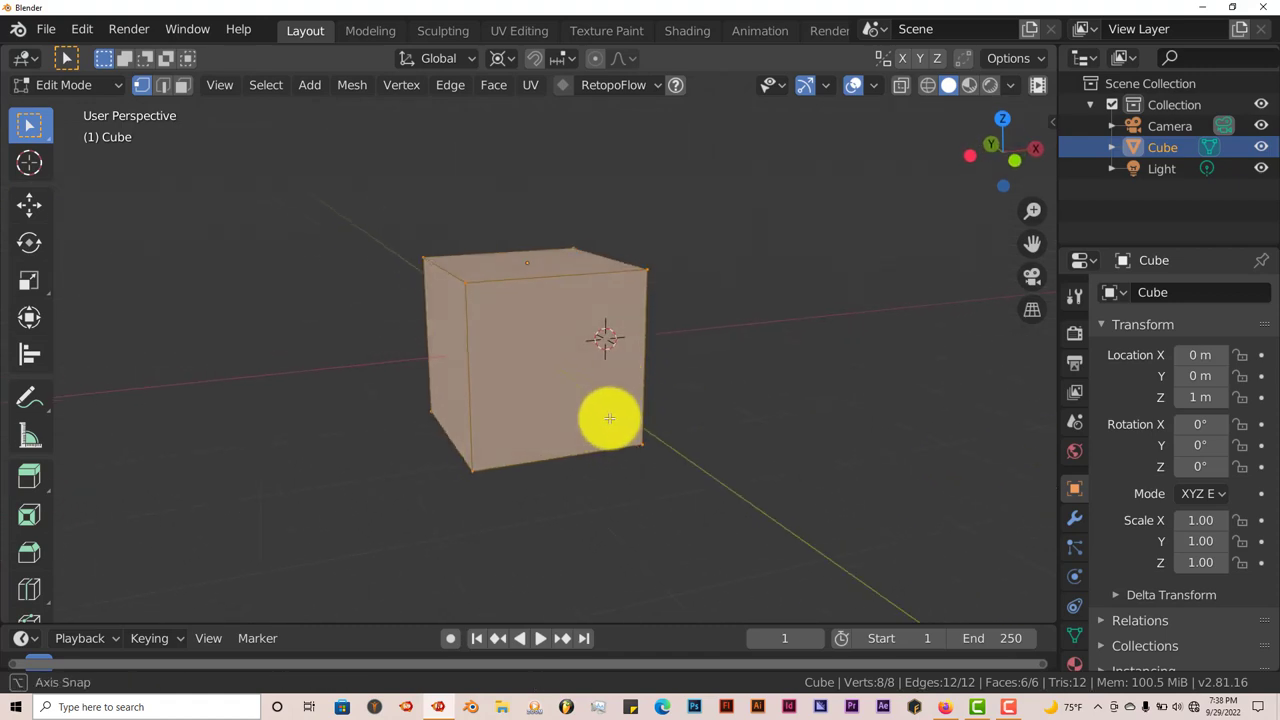
pyautogui.moveTo(605, 420); pyautogui.dragTo(600, 445)
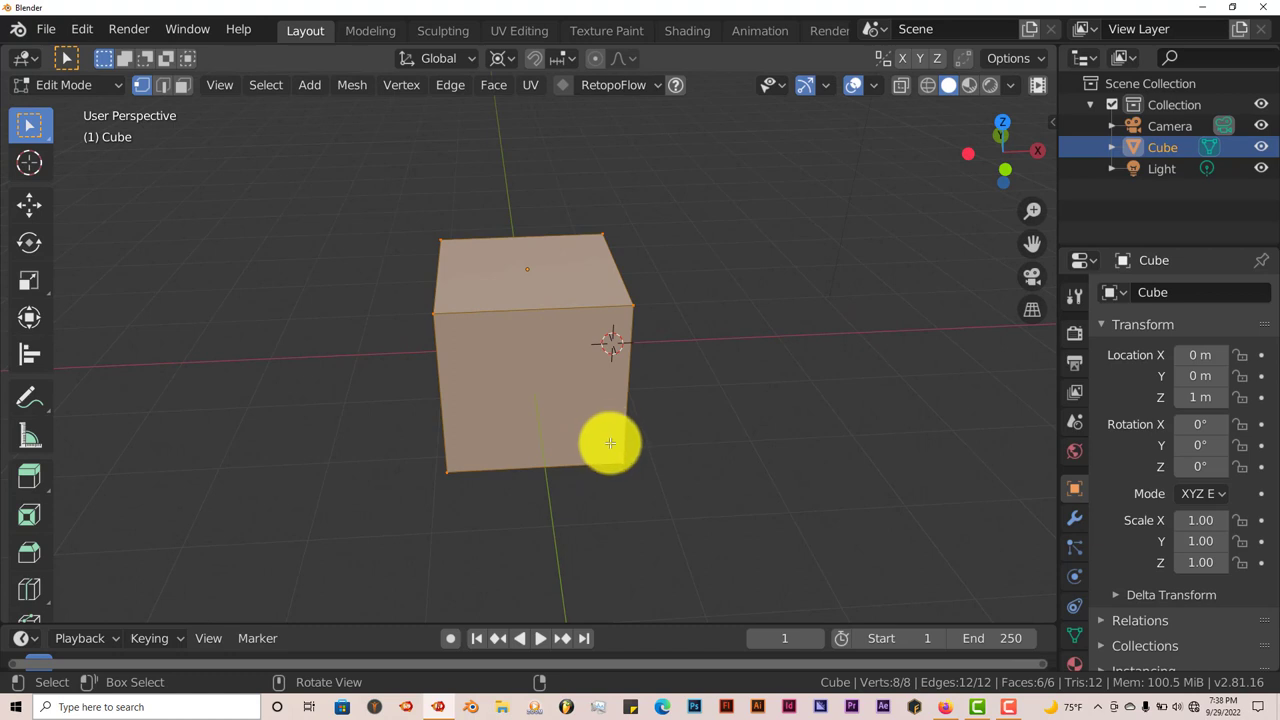
pyautogui.moveTo(610, 443); pyautogui.dragTo(583, 366)
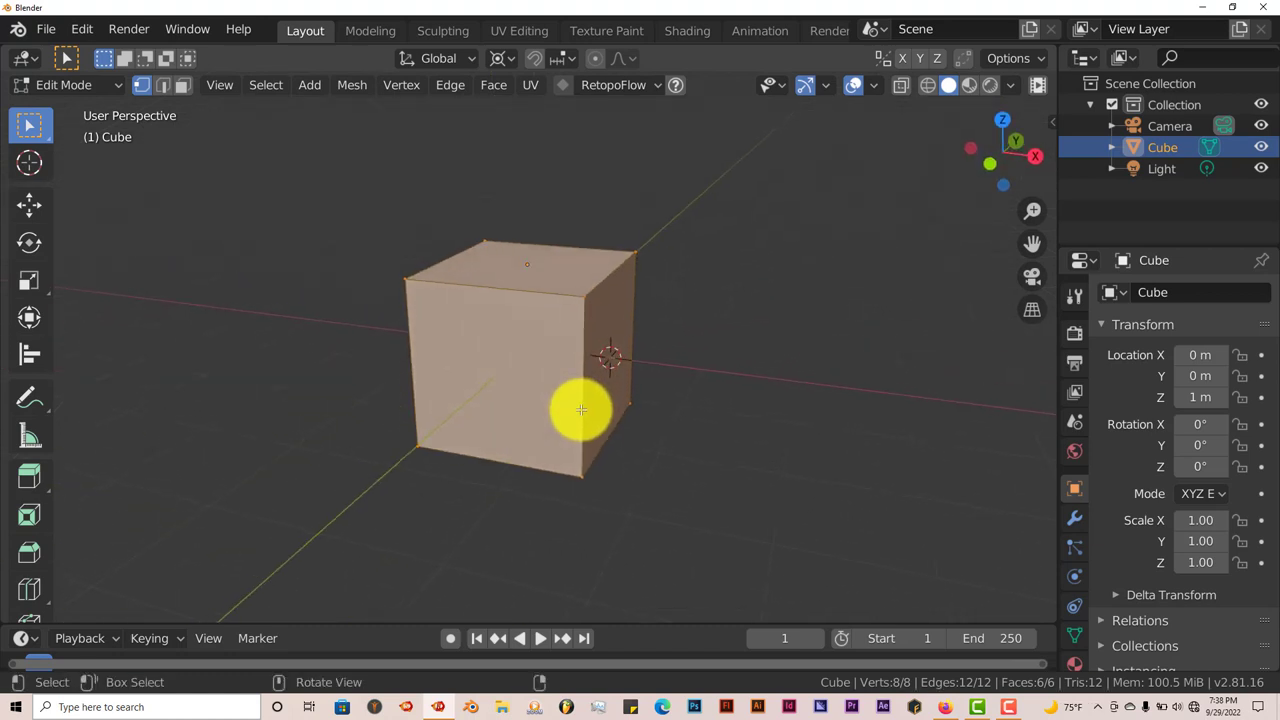
pyautogui.moveTo(650, 405)
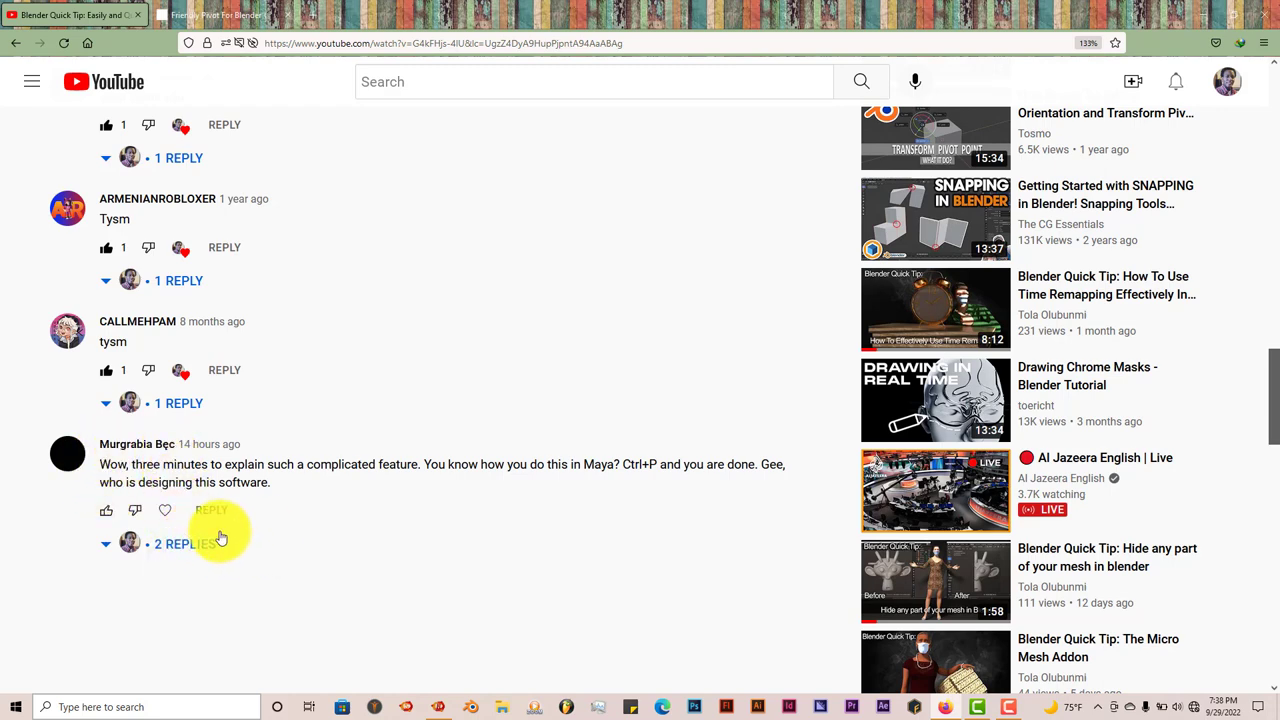
pyautogui.moveTo(380, 574)
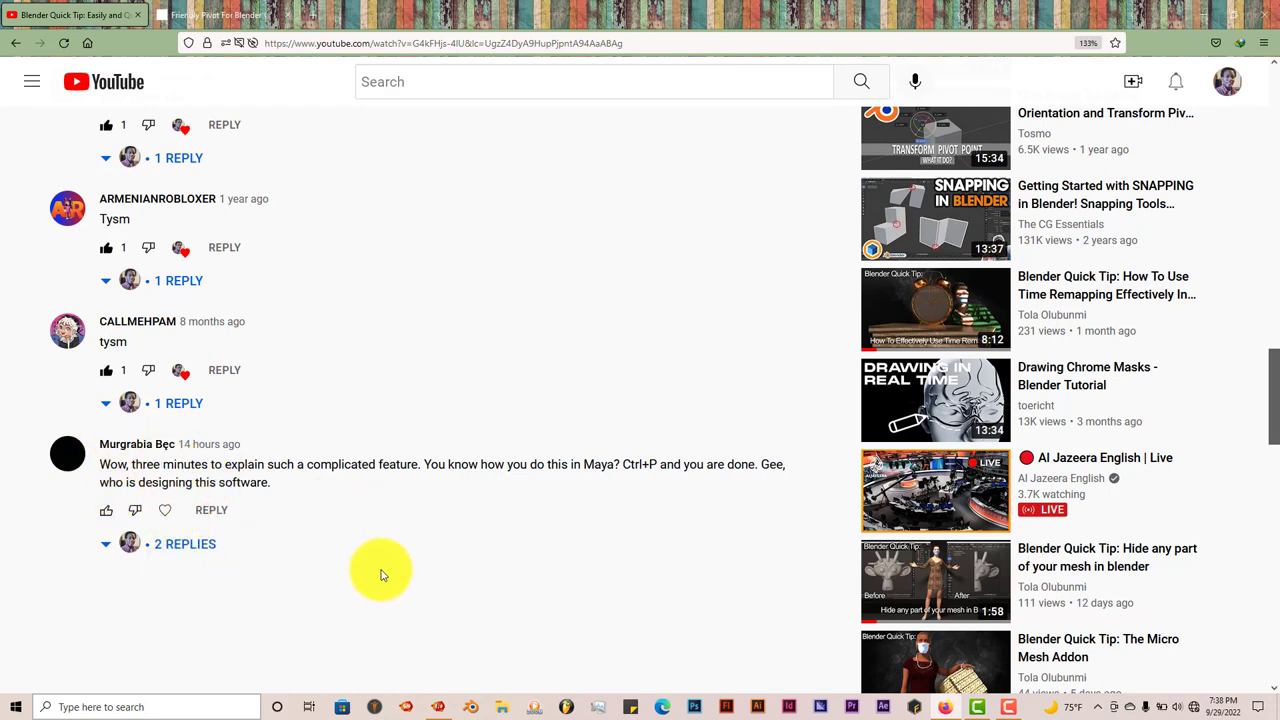